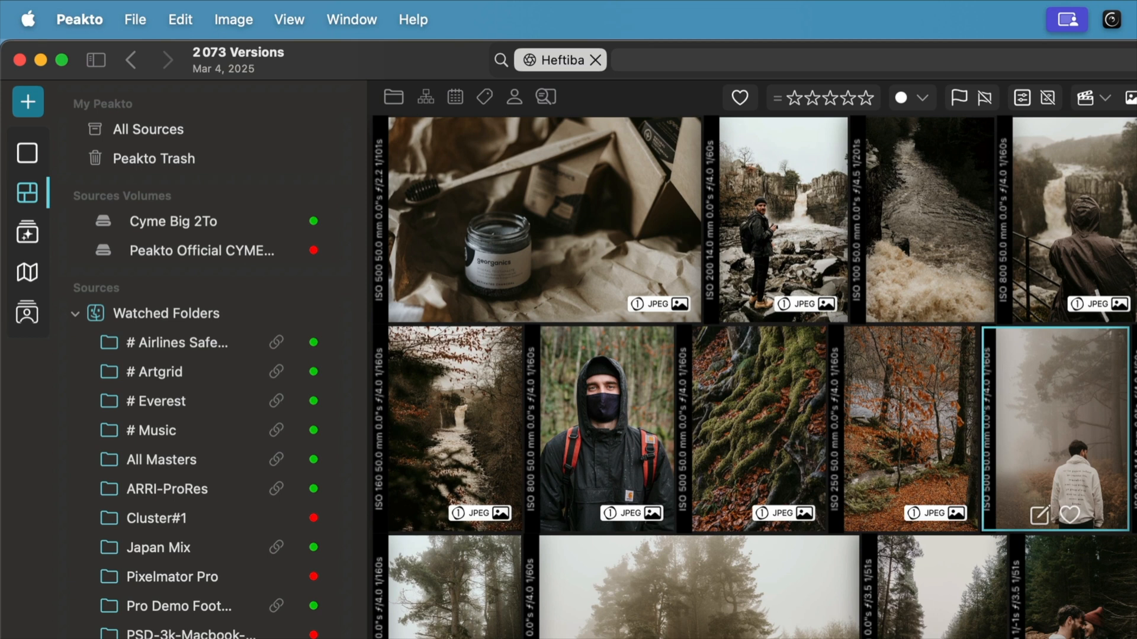
pyautogui.moveTo(28, 192)
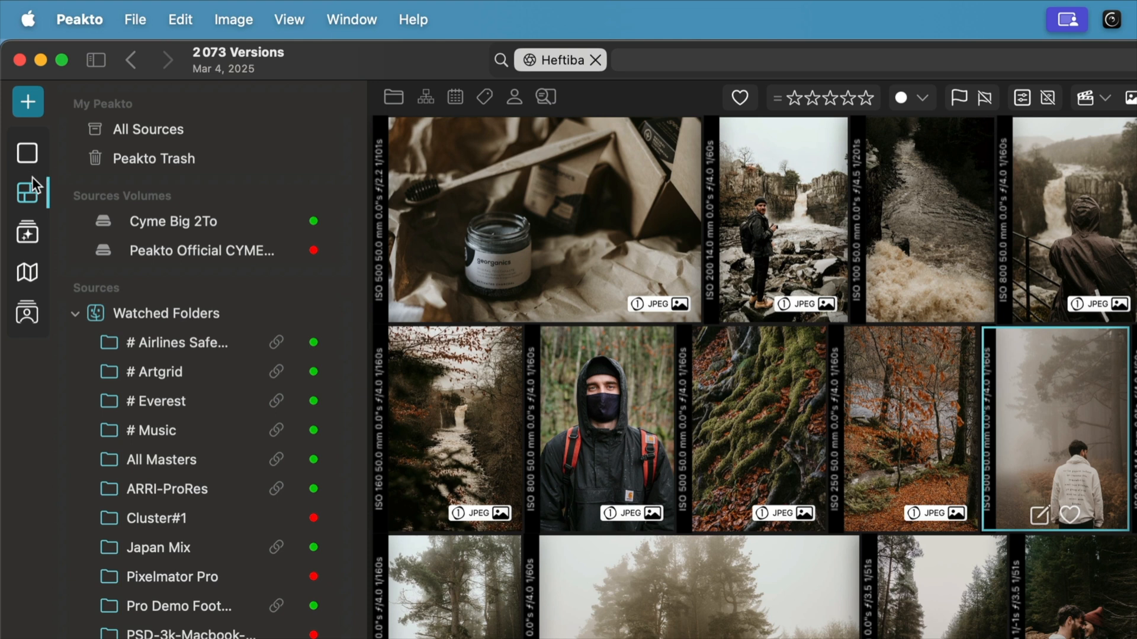
# Switch from the main photo grid to the people-grouped discovery view
pyautogui.click(26, 152)
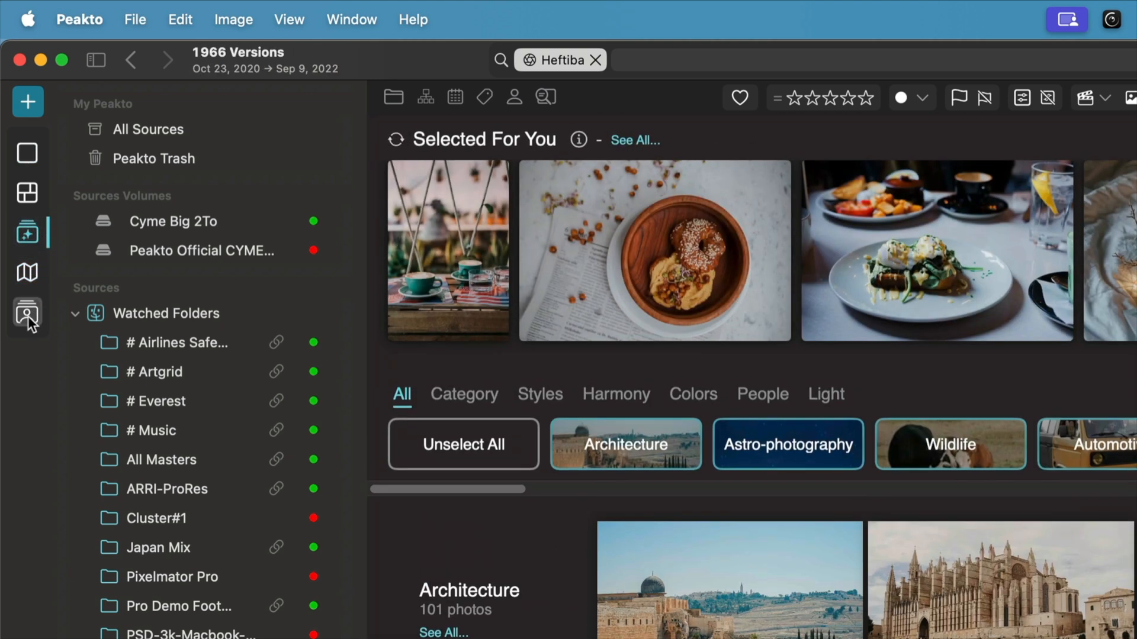
pyautogui.click(28, 314)
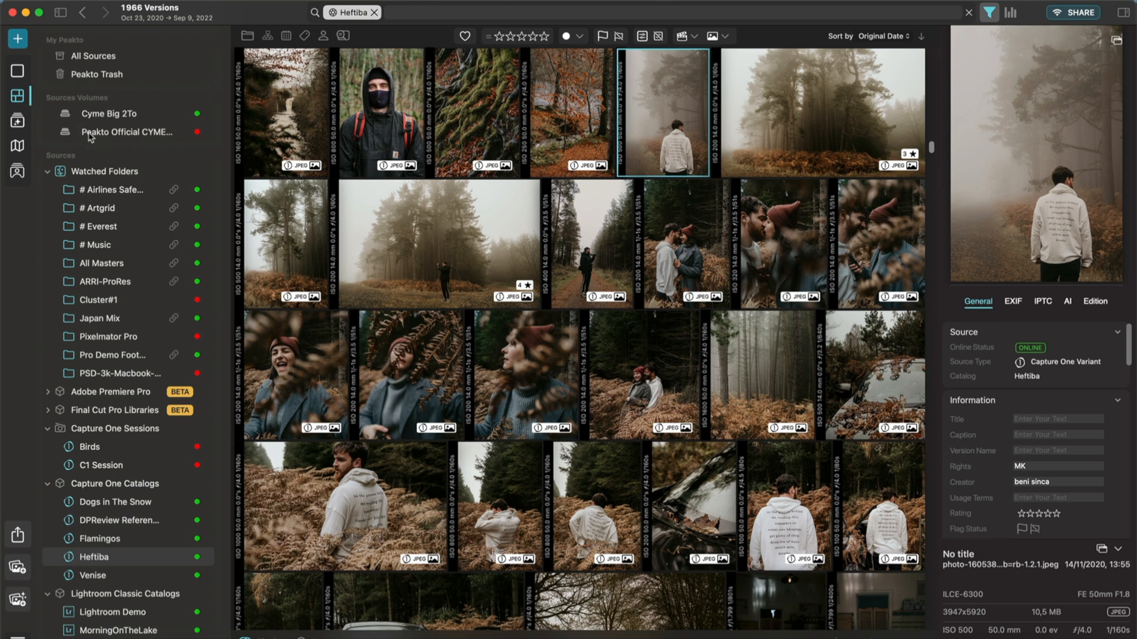
pyautogui.moveTo(90, 176)
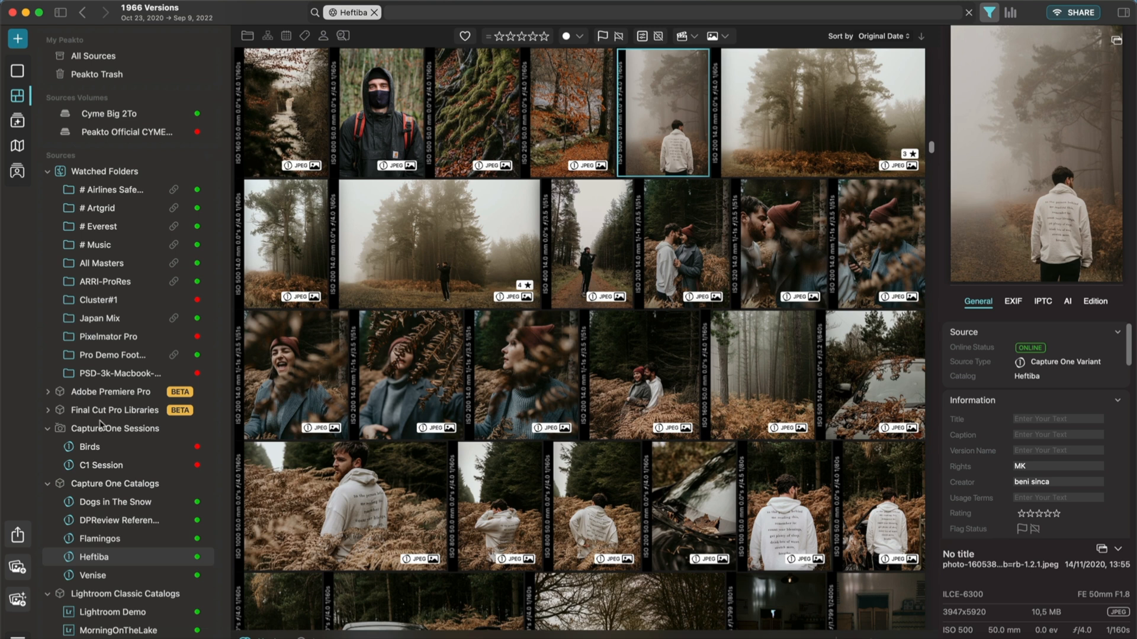
# Browse Flamingos, then select Heftiba with Venise and Lightroom Demo added as sources
pyautogui.scroll(-3)
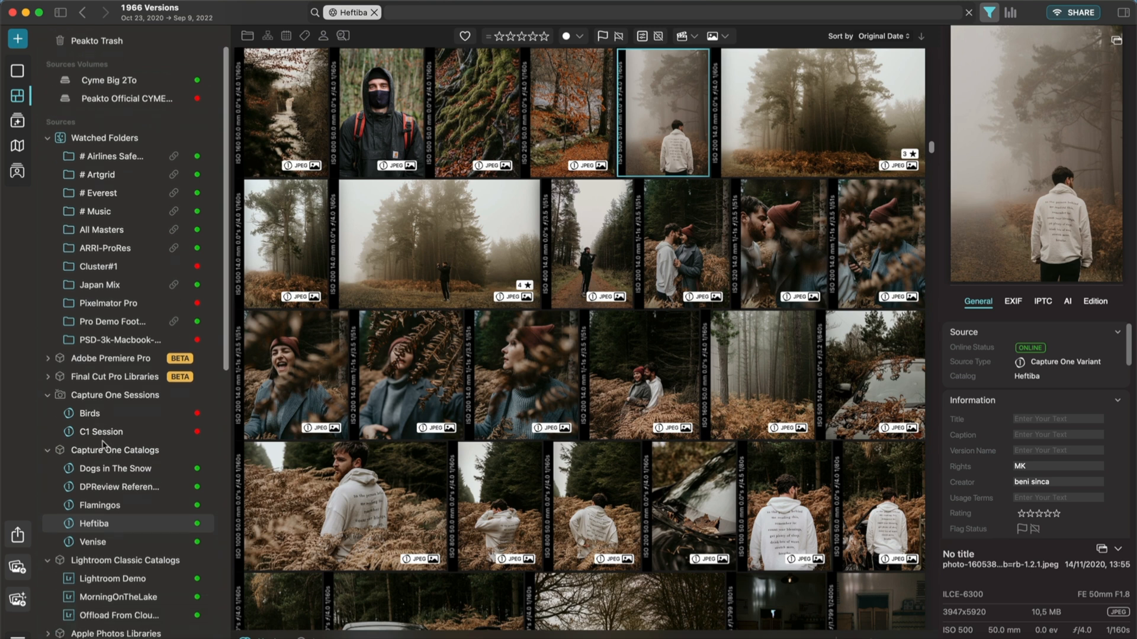
pyautogui.moveTo(119, 564)
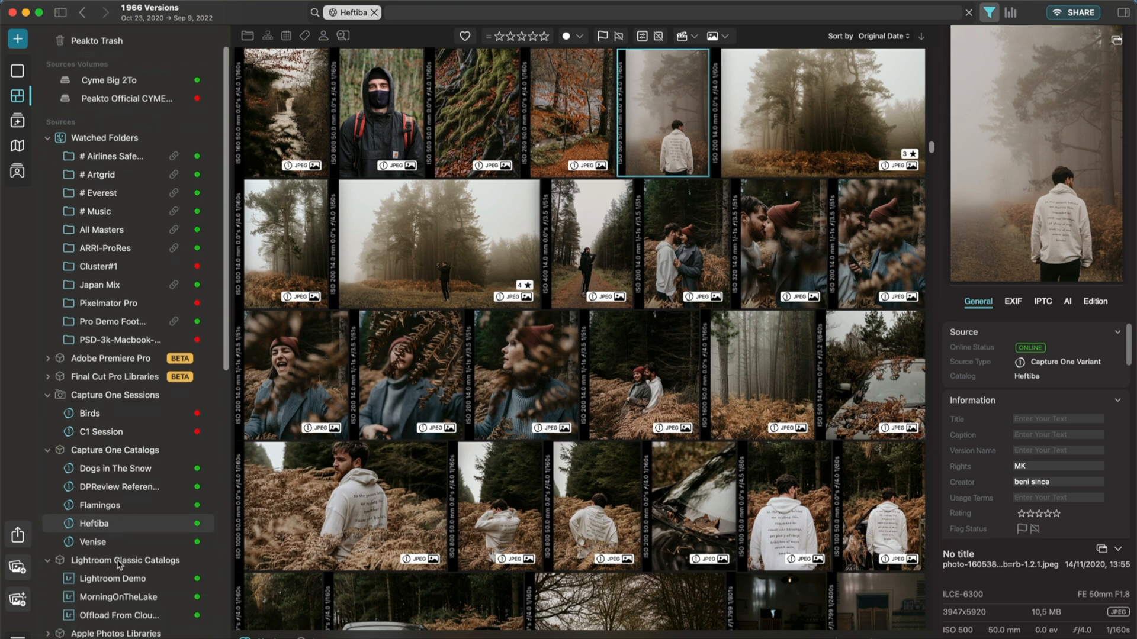
pyautogui.scroll(-3)
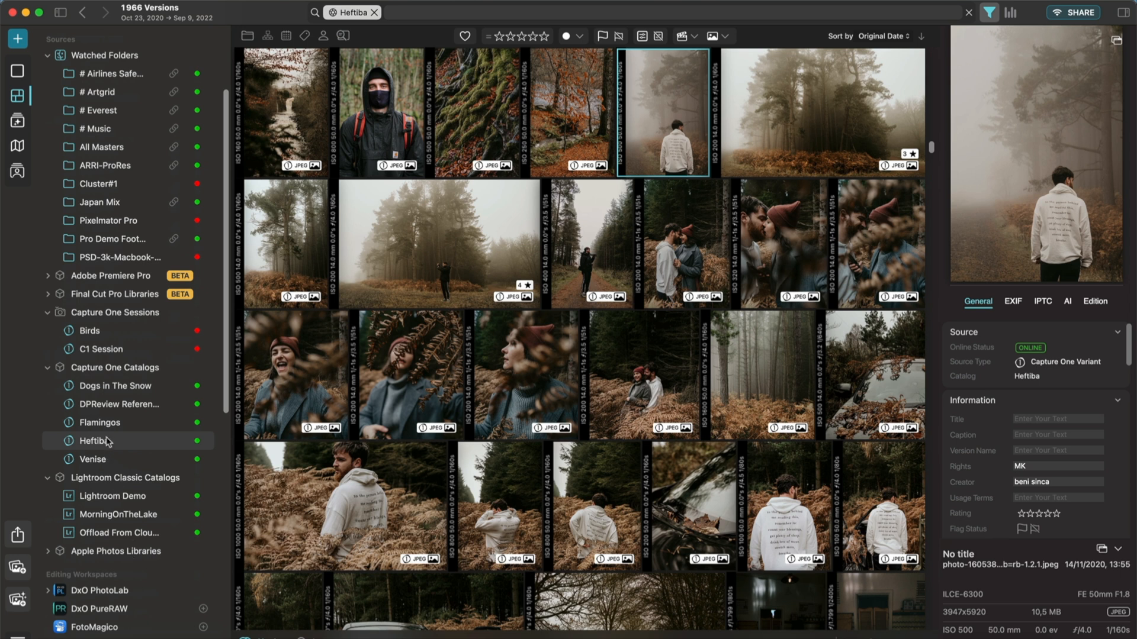
pyautogui.click(100, 423)
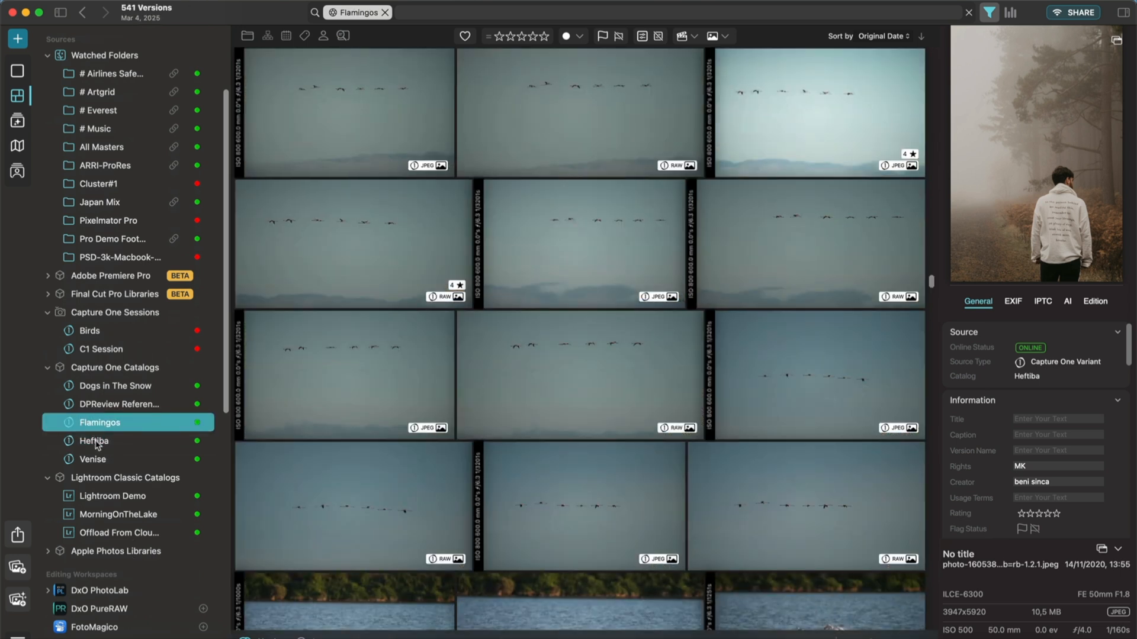
pyautogui.click(94, 441)
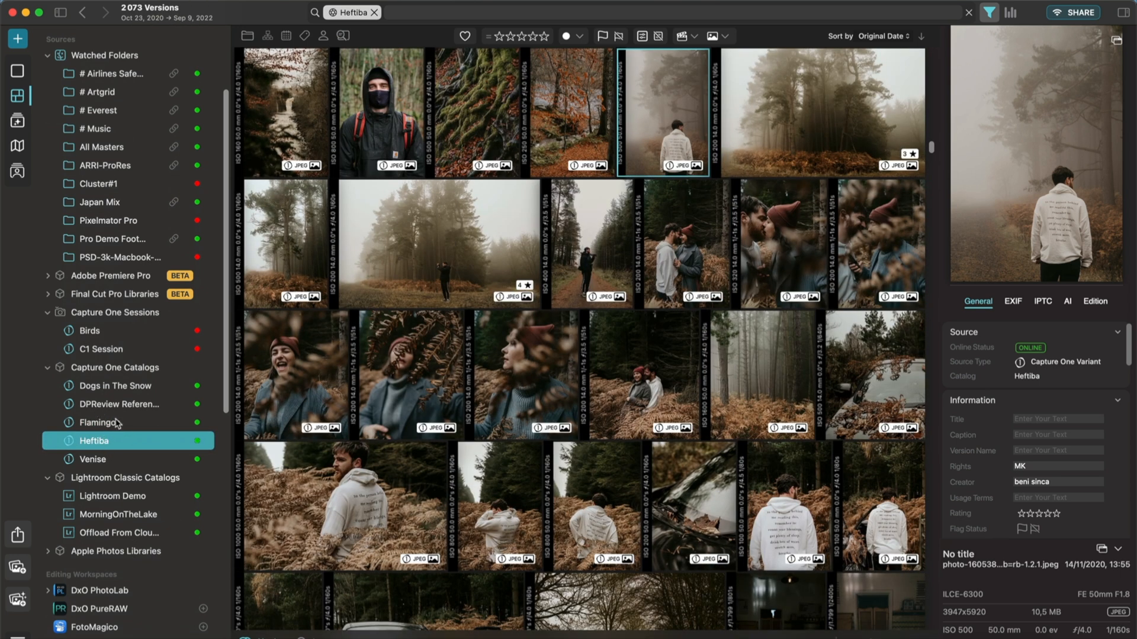
pyautogui.moveTo(104, 458)
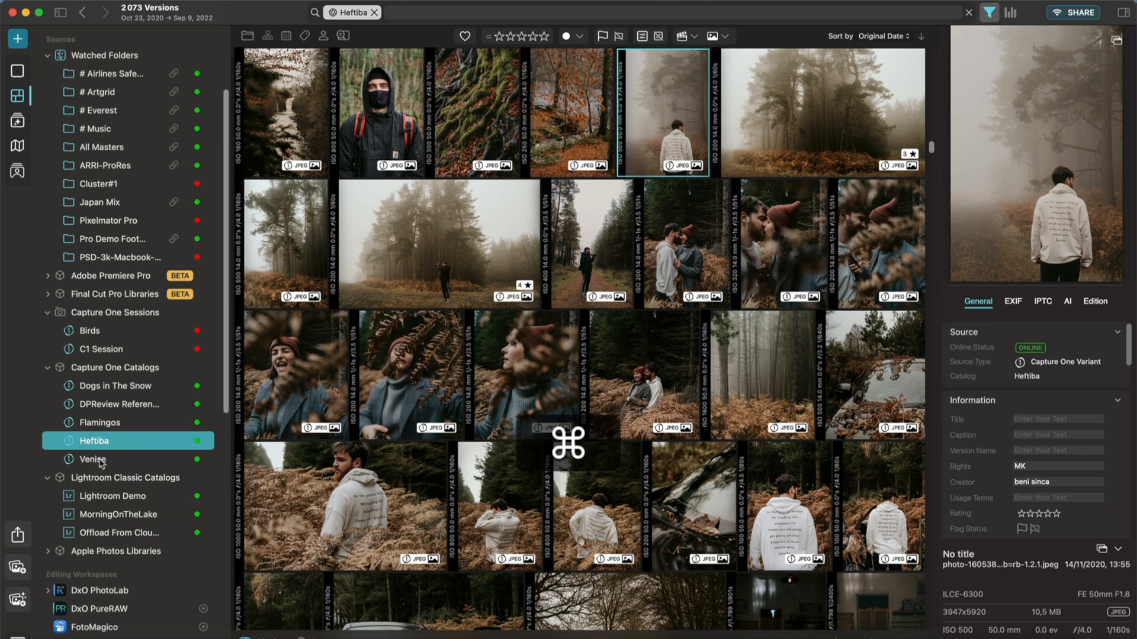
pyautogui.click(114, 496)
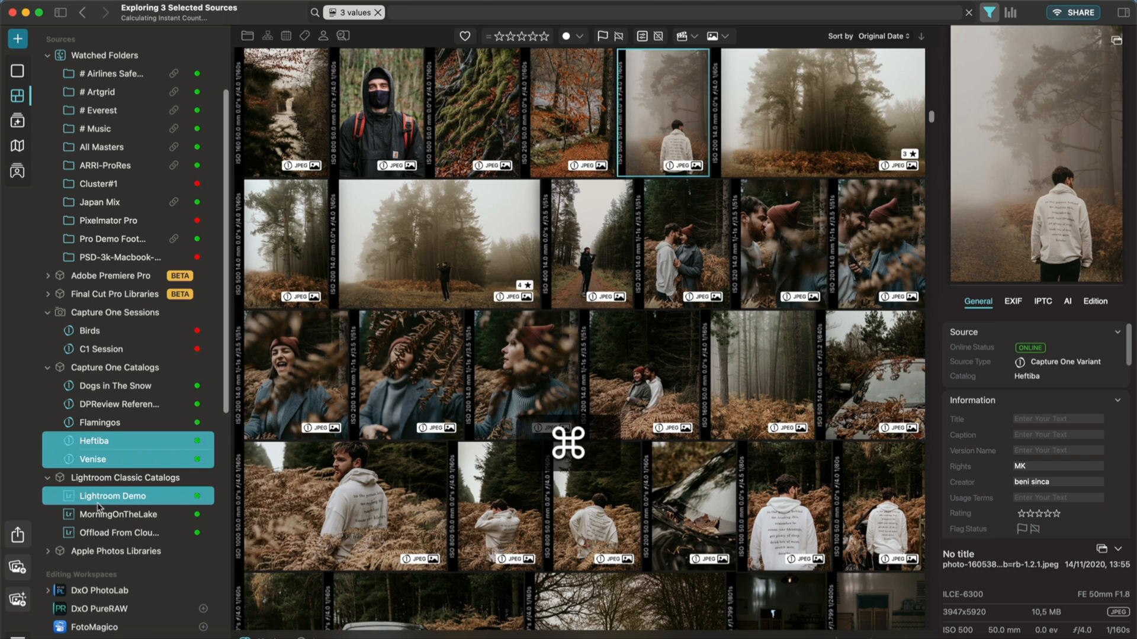
pyautogui.click(122, 515)
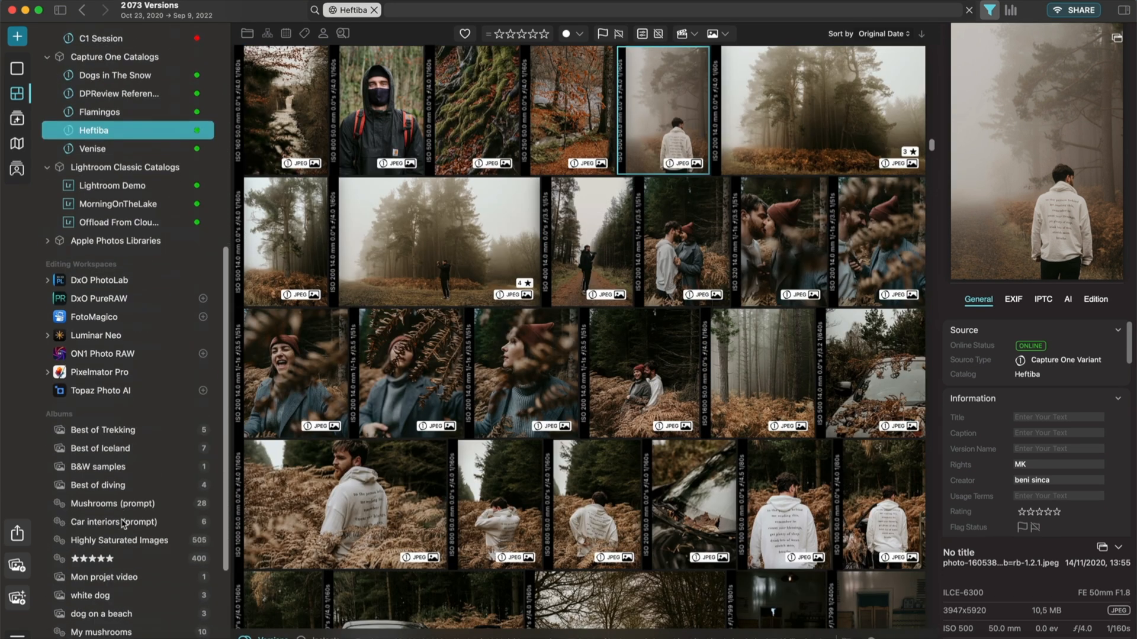
# Browse Best of Trekking and Best of Iceland, then show Car interiors (prompt)
pyautogui.scroll(-3)
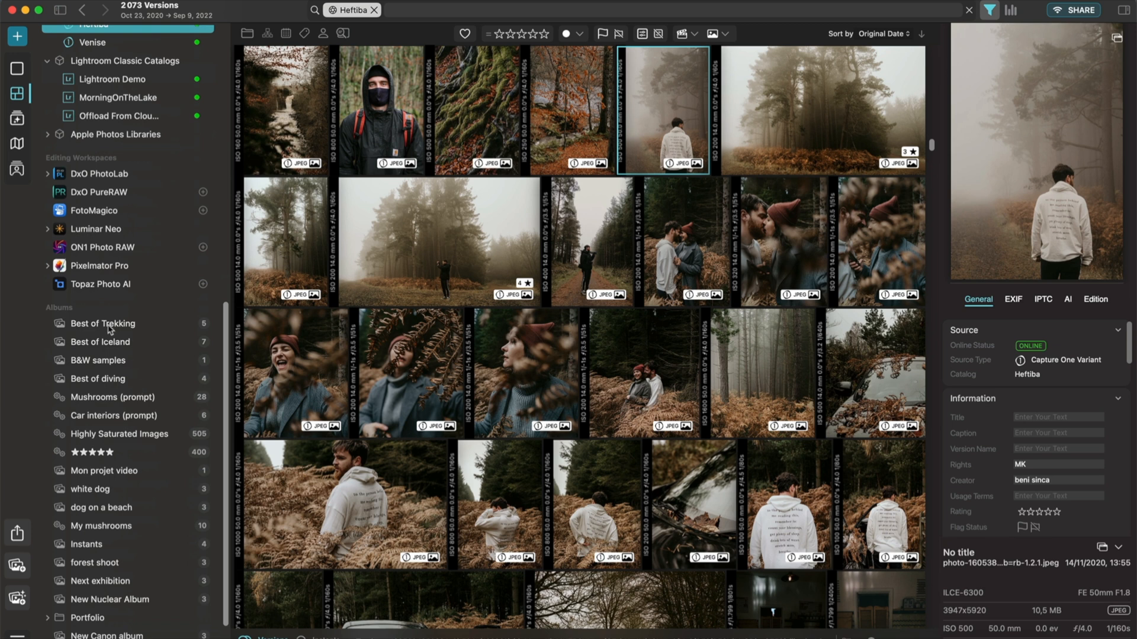
pyautogui.click(102, 323)
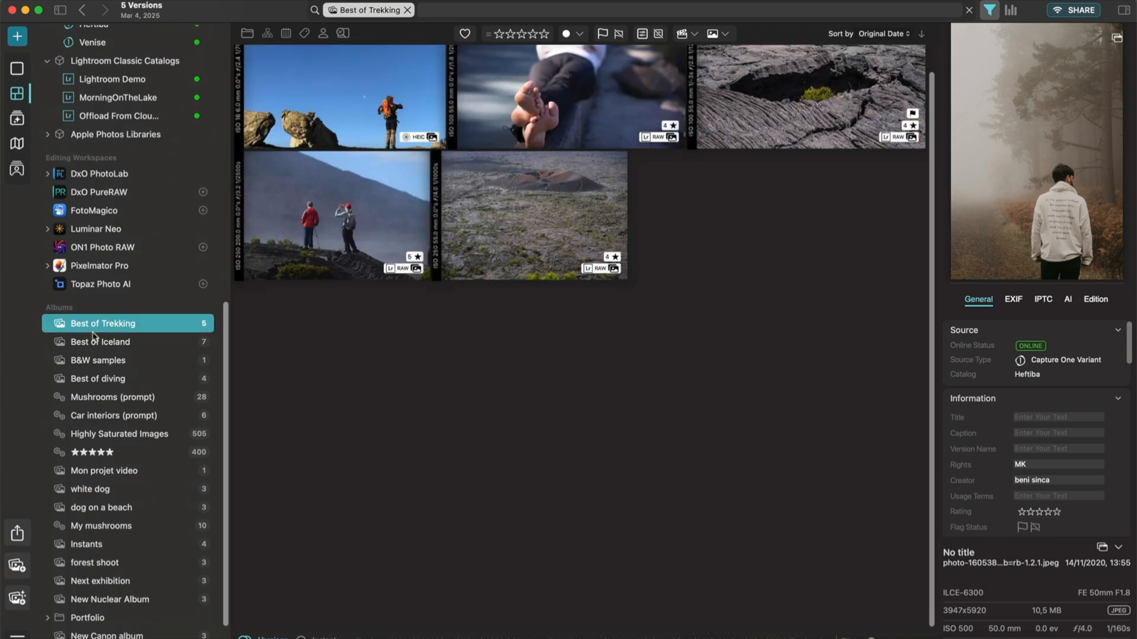
pyautogui.click(101, 342)
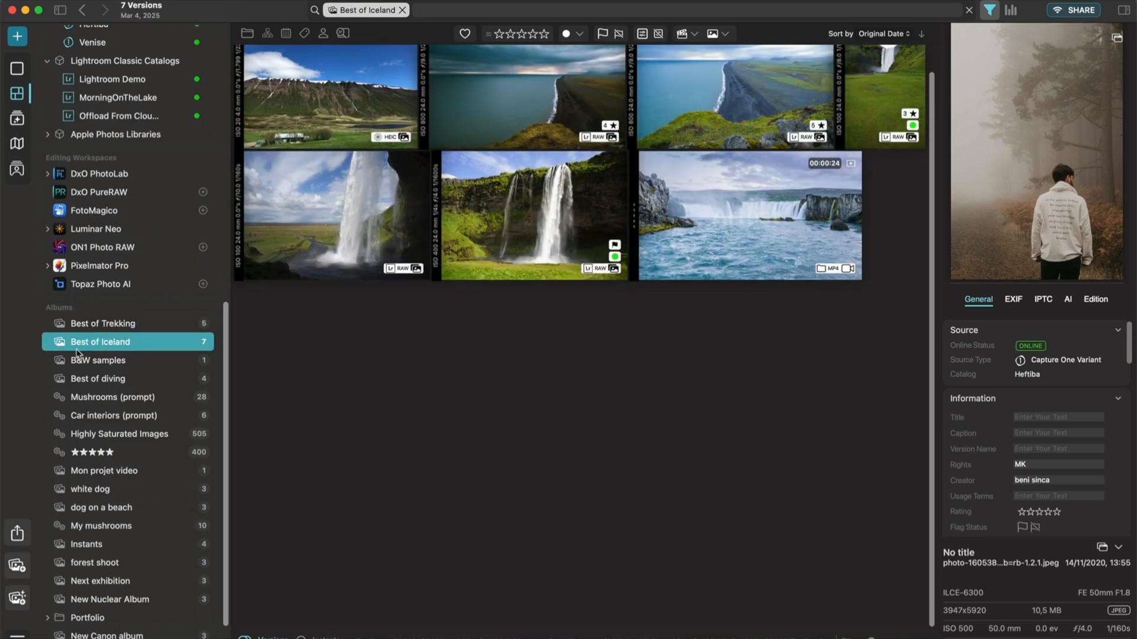
pyautogui.moveTo(159, 387)
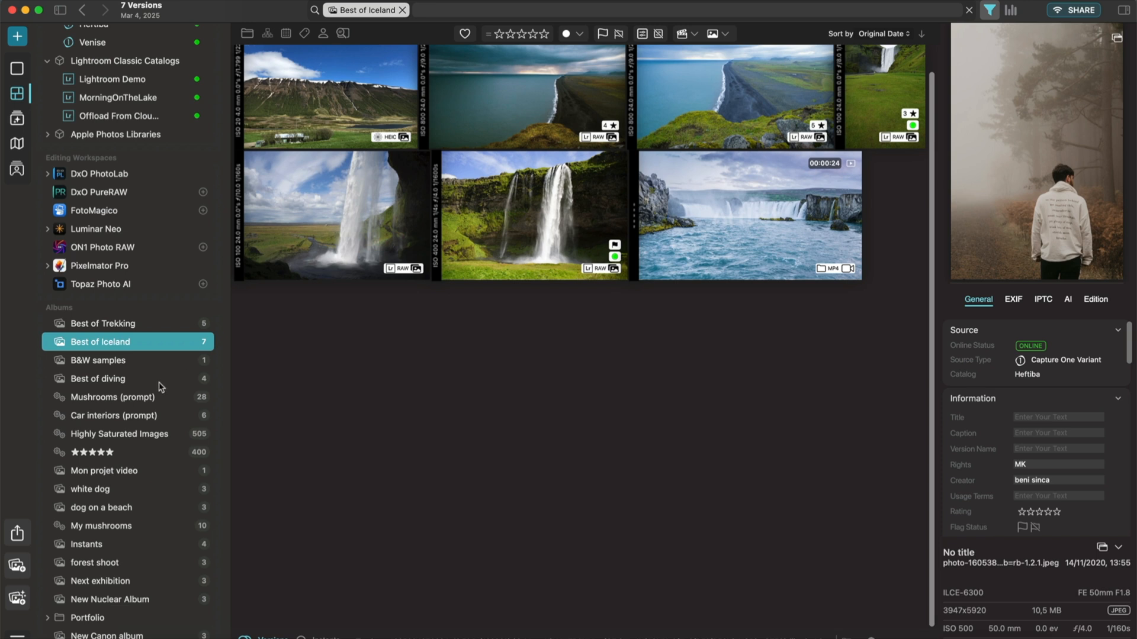
pyautogui.moveTo(106, 421)
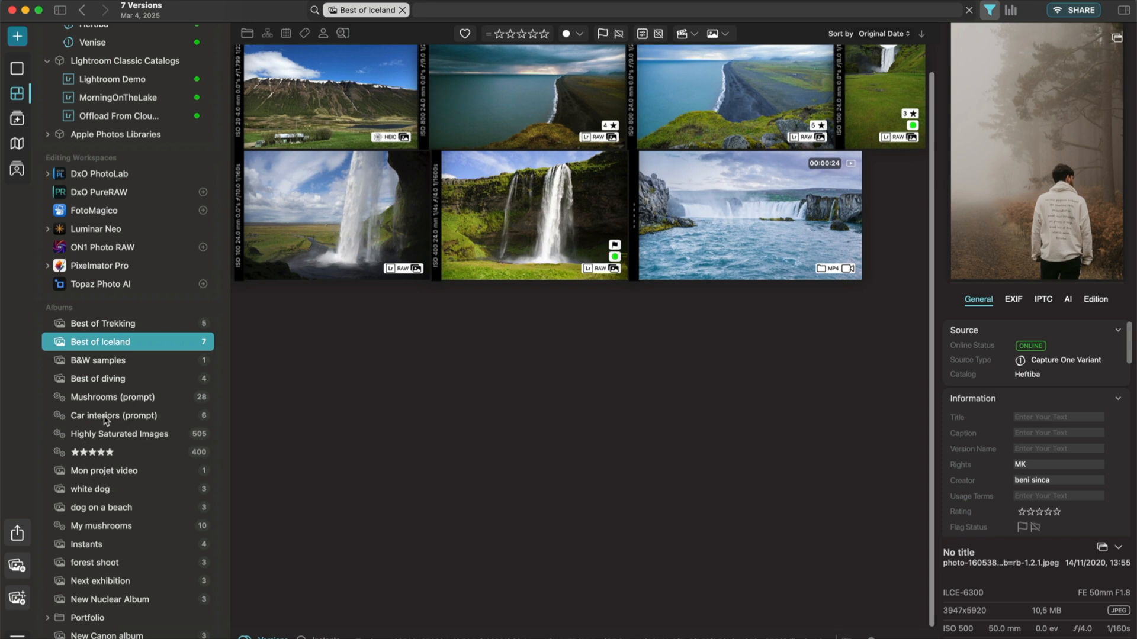
pyautogui.click(113, 415)
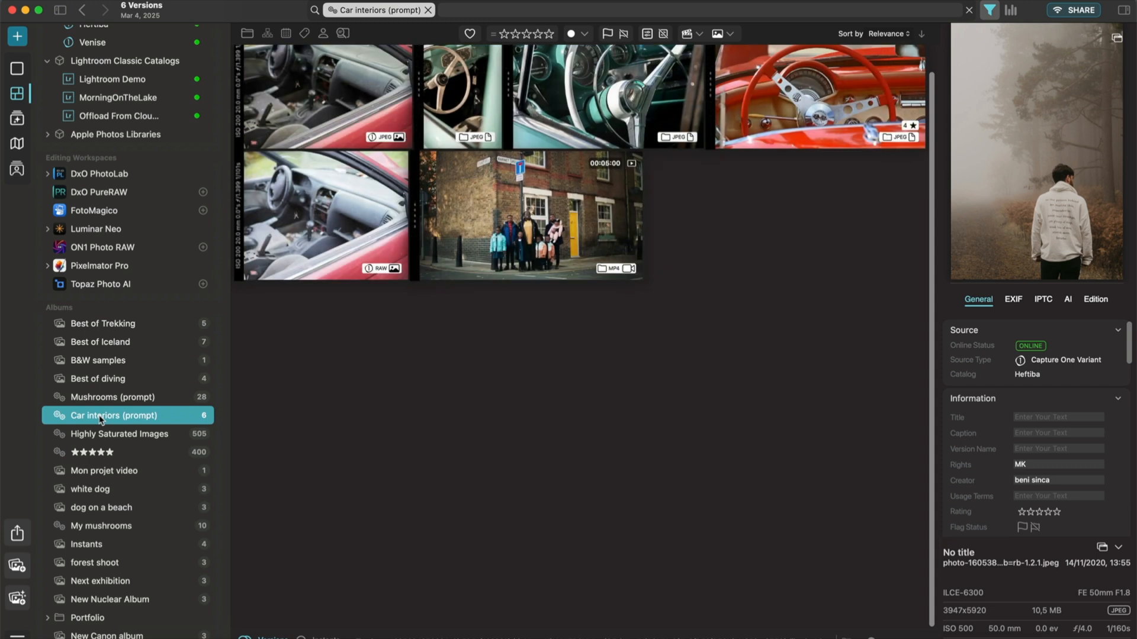
pyautogui.moveTo(104, 423)
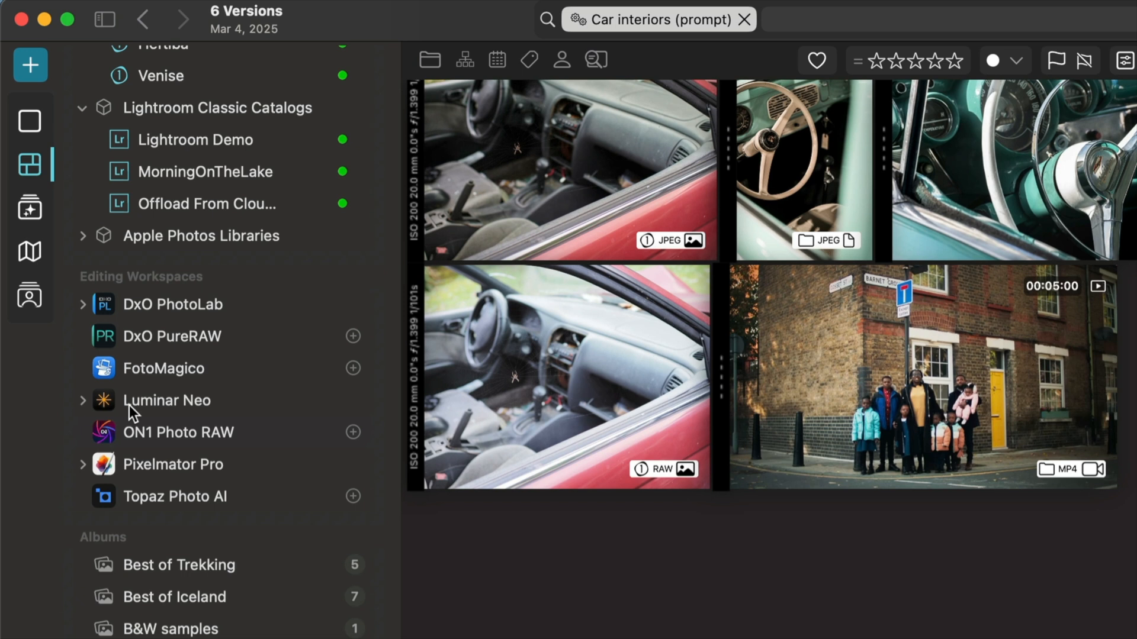
pyautogui.moveTo(171, 300)
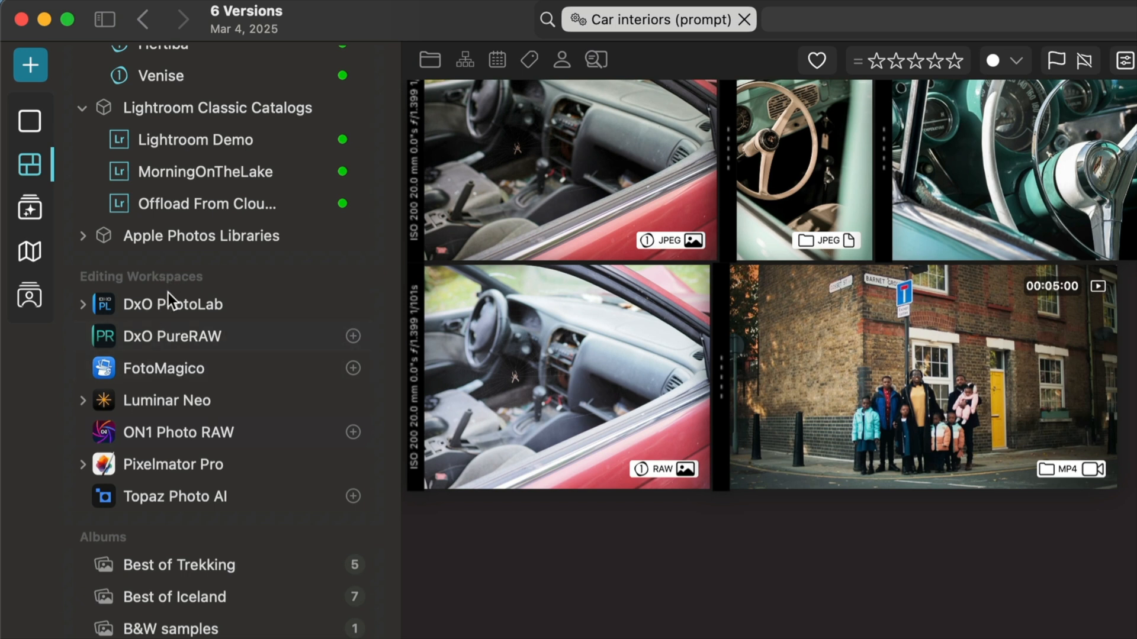
pyautogui.moveTo(171, 470)
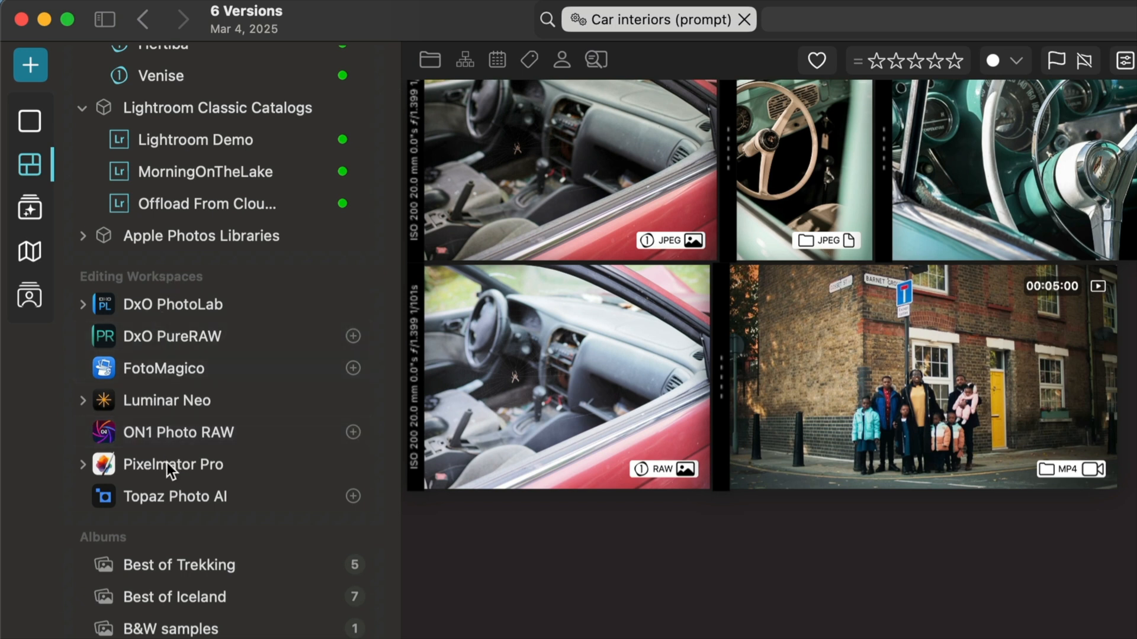
# Step through Pixelmator Pro and DxO PhotoLab workspaces, ending on Luminar Neo
pyautogui.click(173, 464)
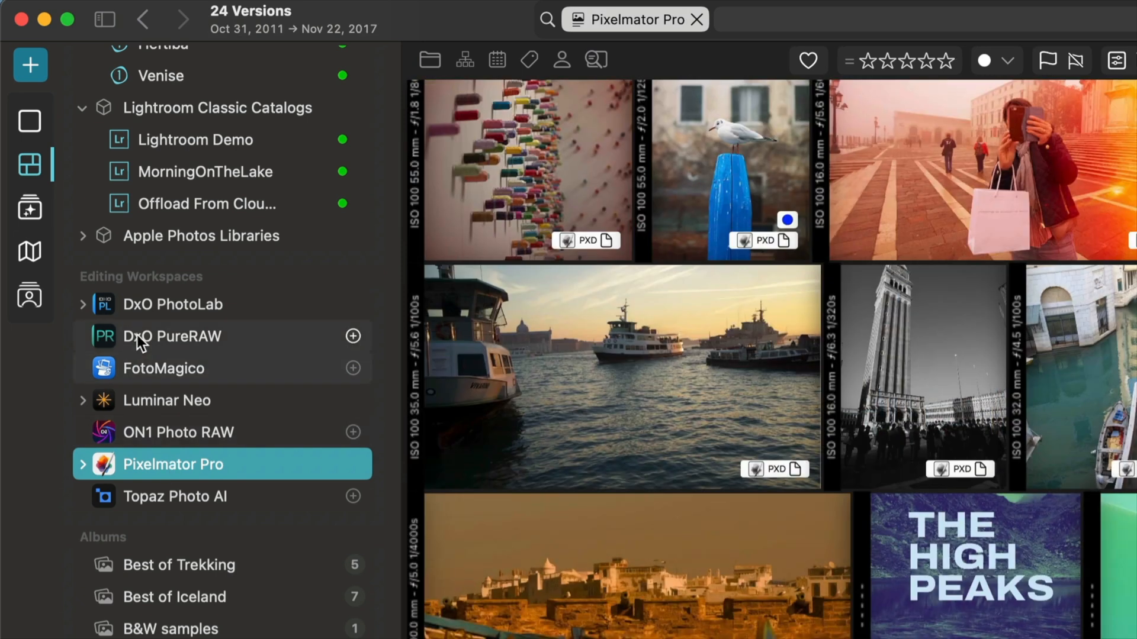
pyautogui.click(173, 304)
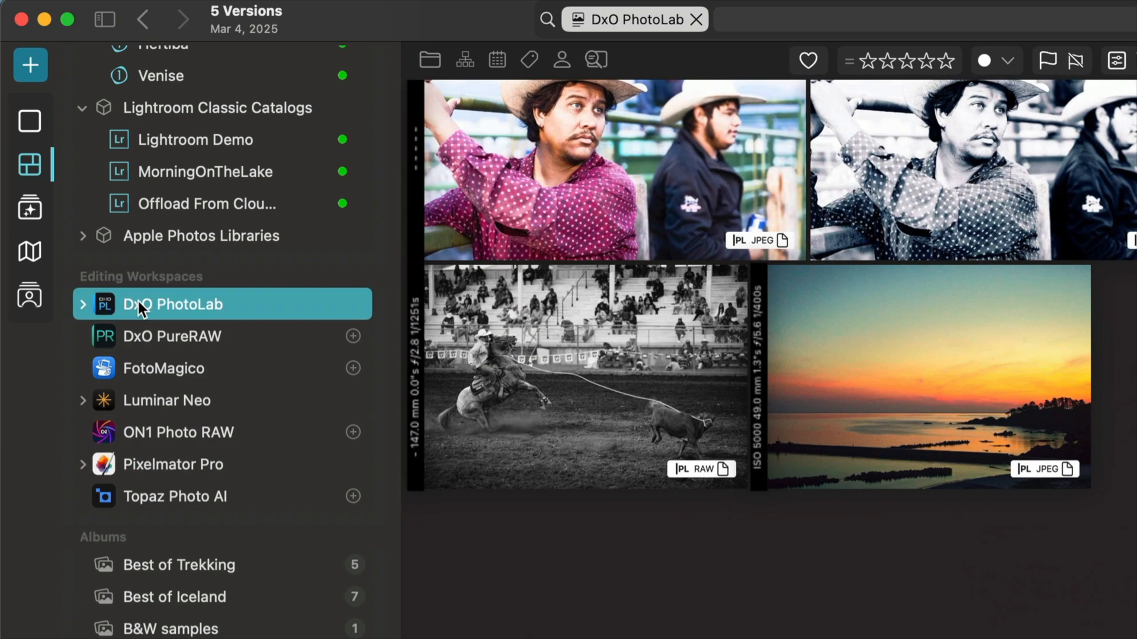
pyautogui.click(167, 399)
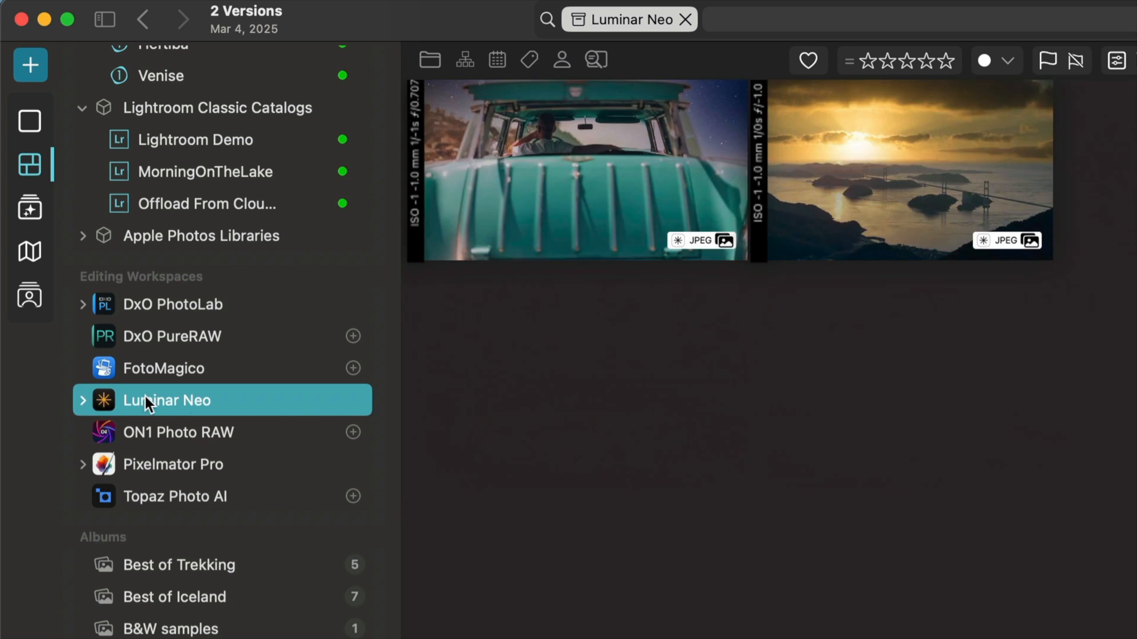
pyautogui.moveTo(104, 20)
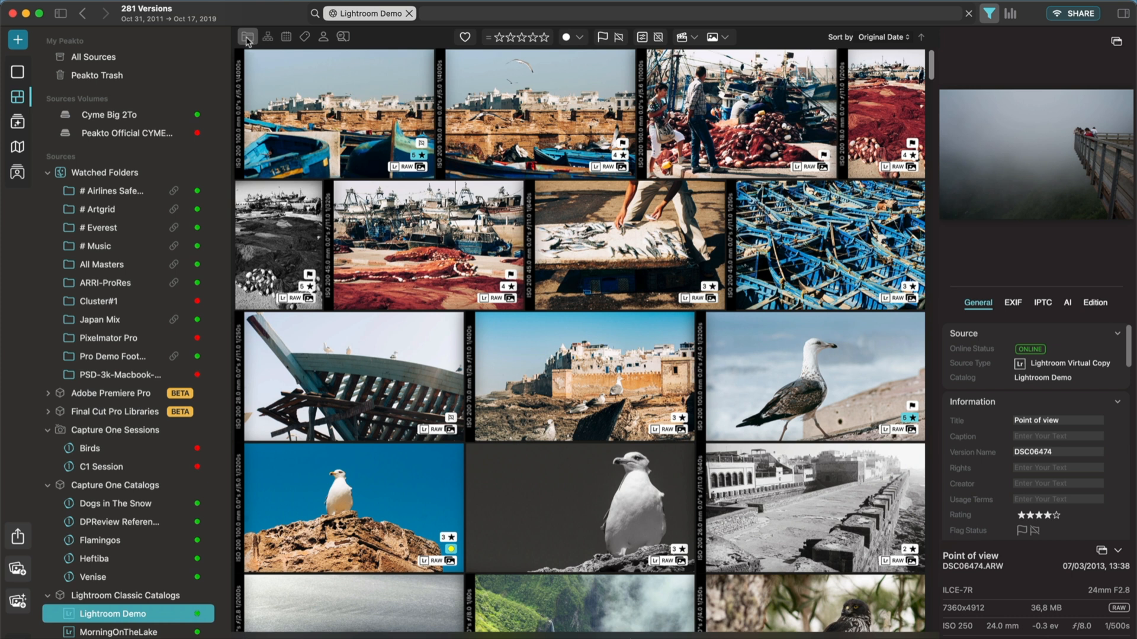
# Show the Filter by Folders panel for Lightroom Demo's folder hierarchy
pyautogui.click(248, 36)
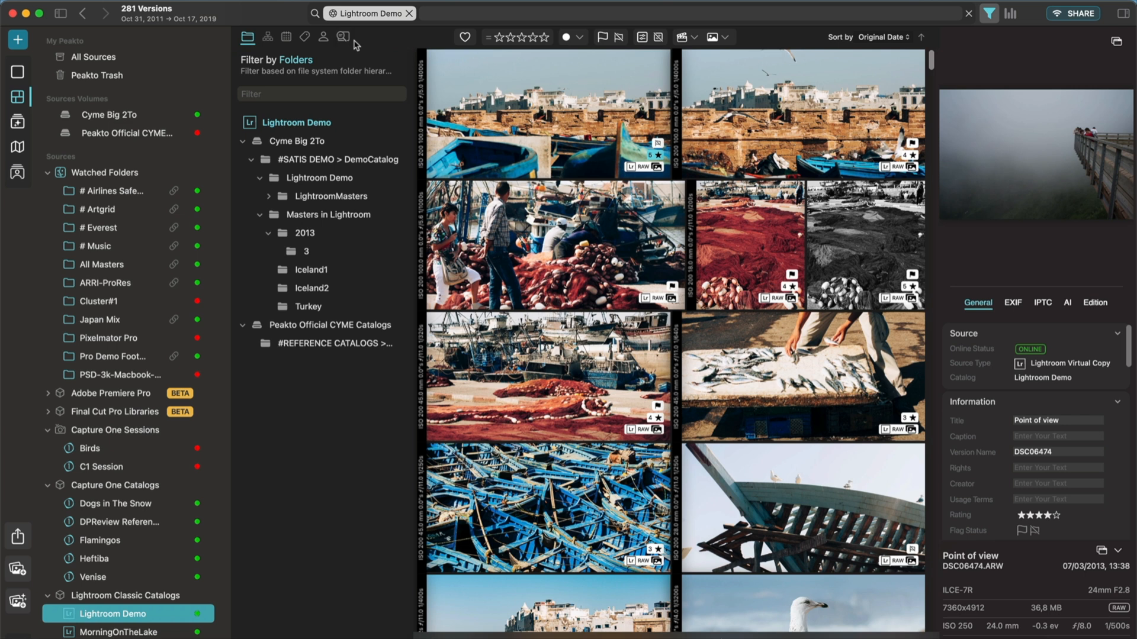
pyautogui.click(248, 36)
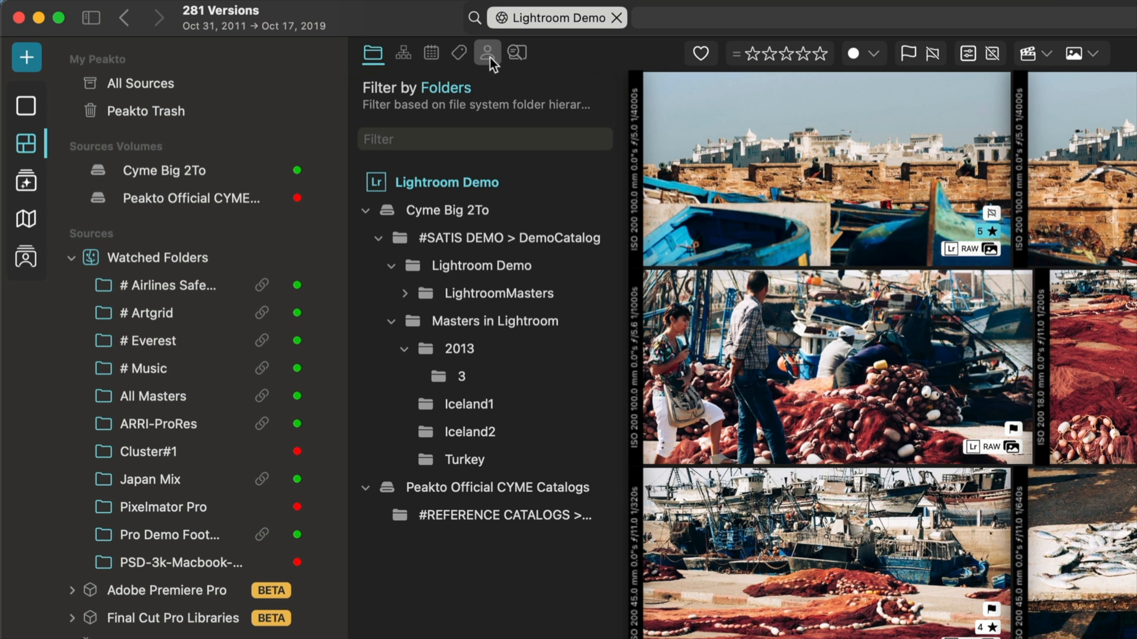
pyautogui.moveTo(439, 58)
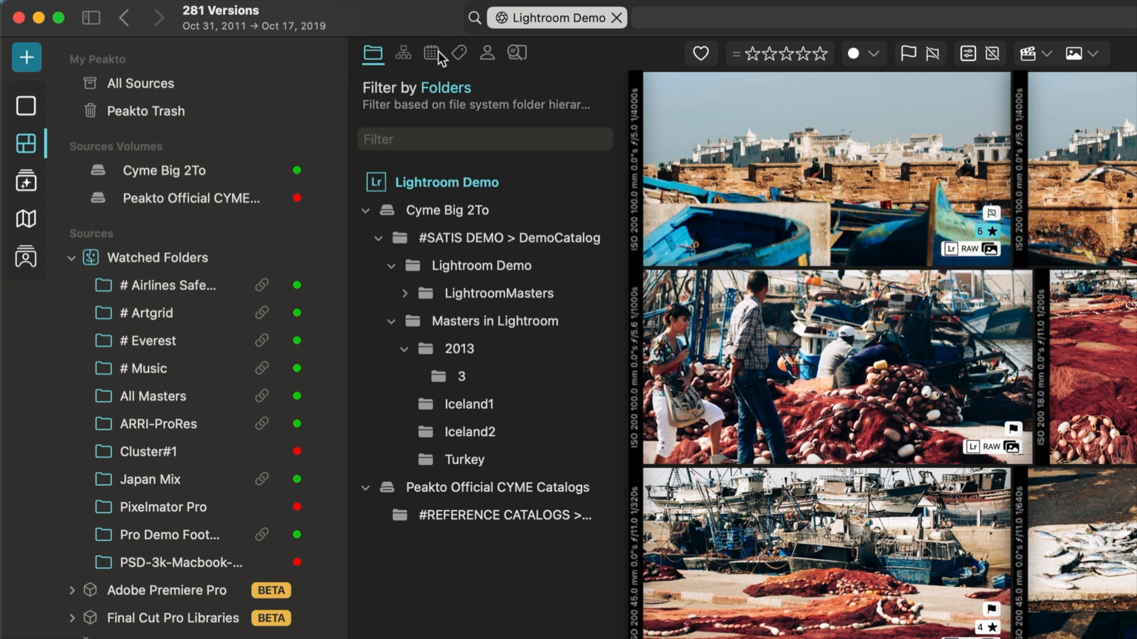
pyautogui.moveTo(453, 572)
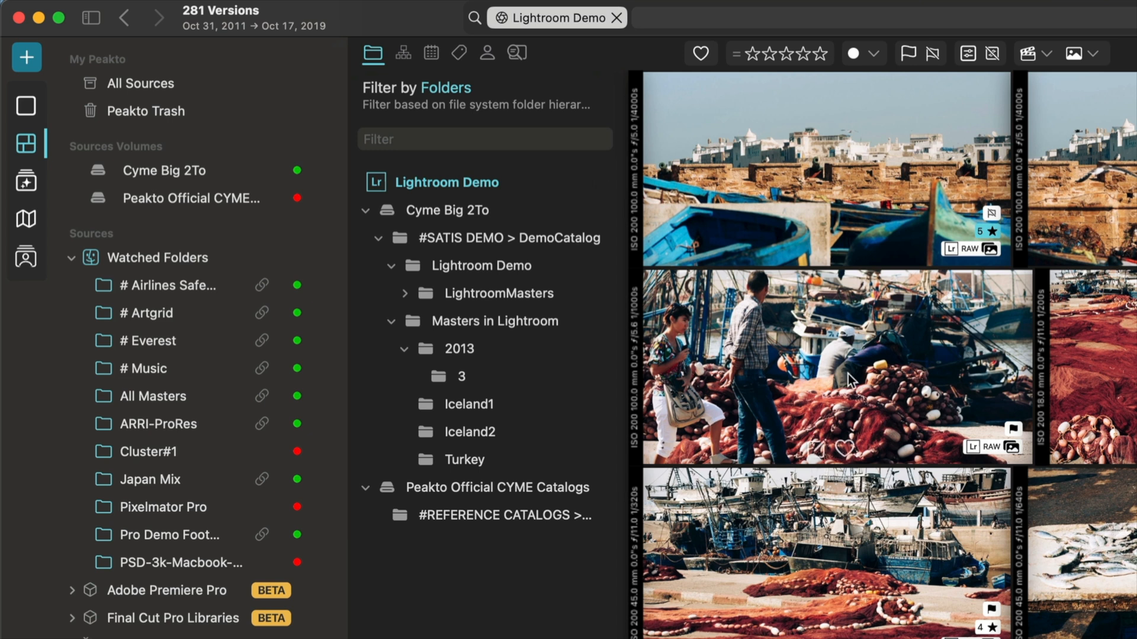
pyautogui.click(469, 404)
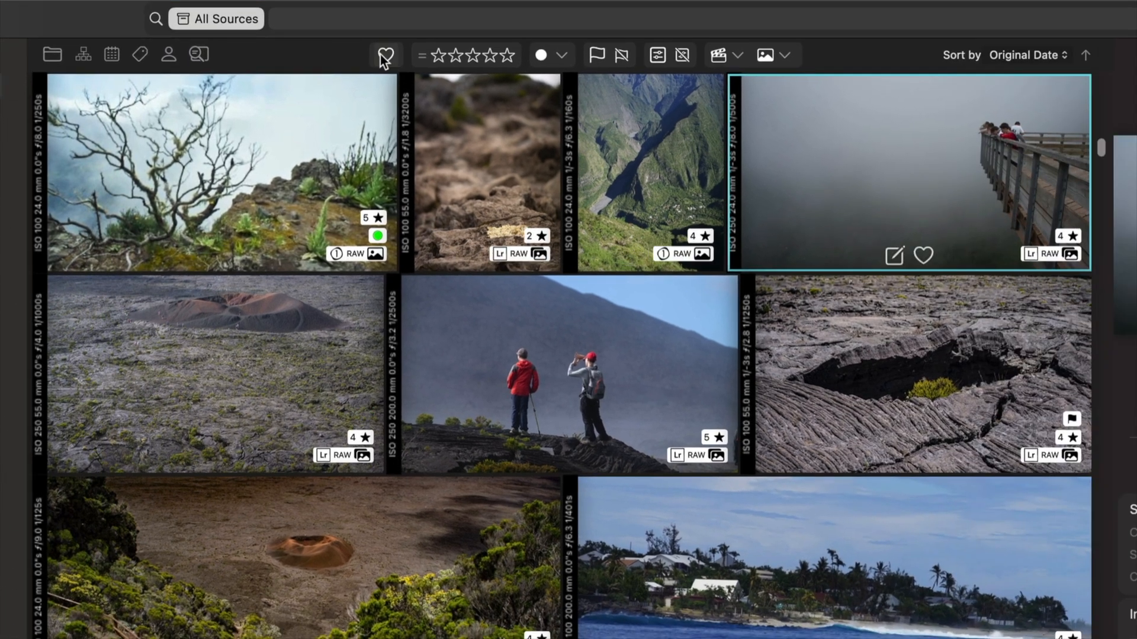
pyautogui.moveTo(385, 55)
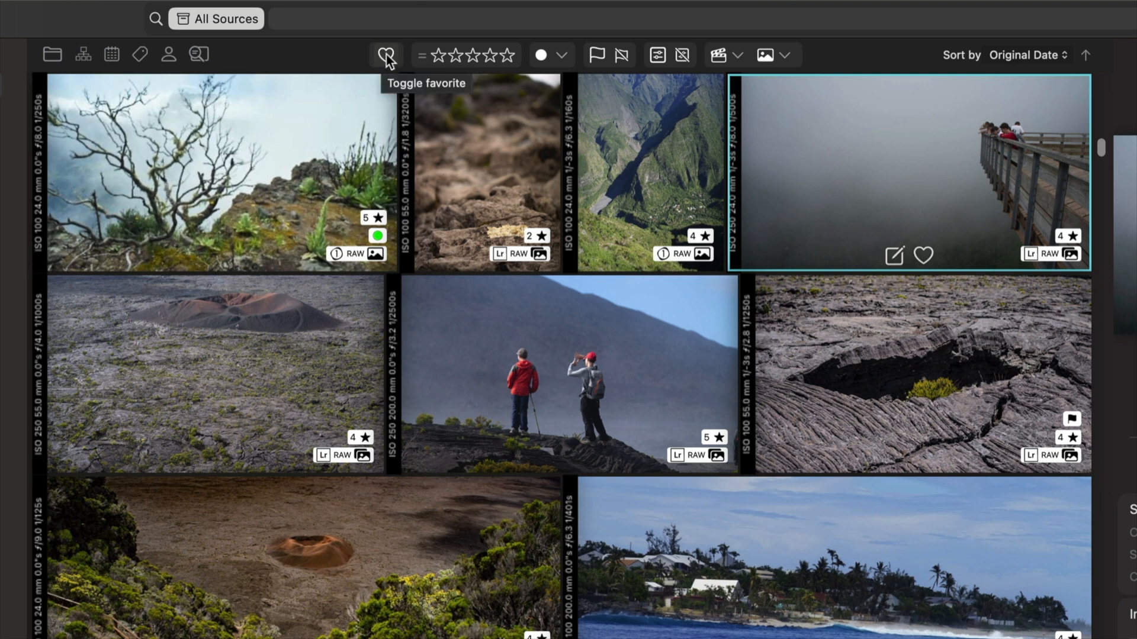
# Try the favorite heart and rating stars on All Sources' 18,553 versions
pyautogui.click(385, 54)
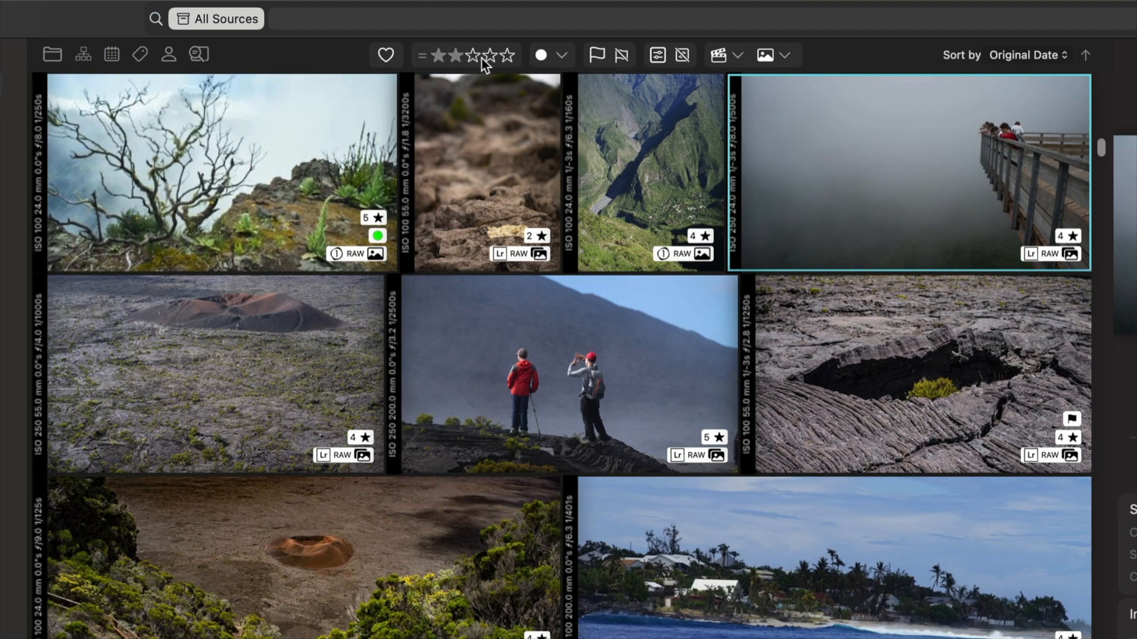
pyautogui.click(483, 55)
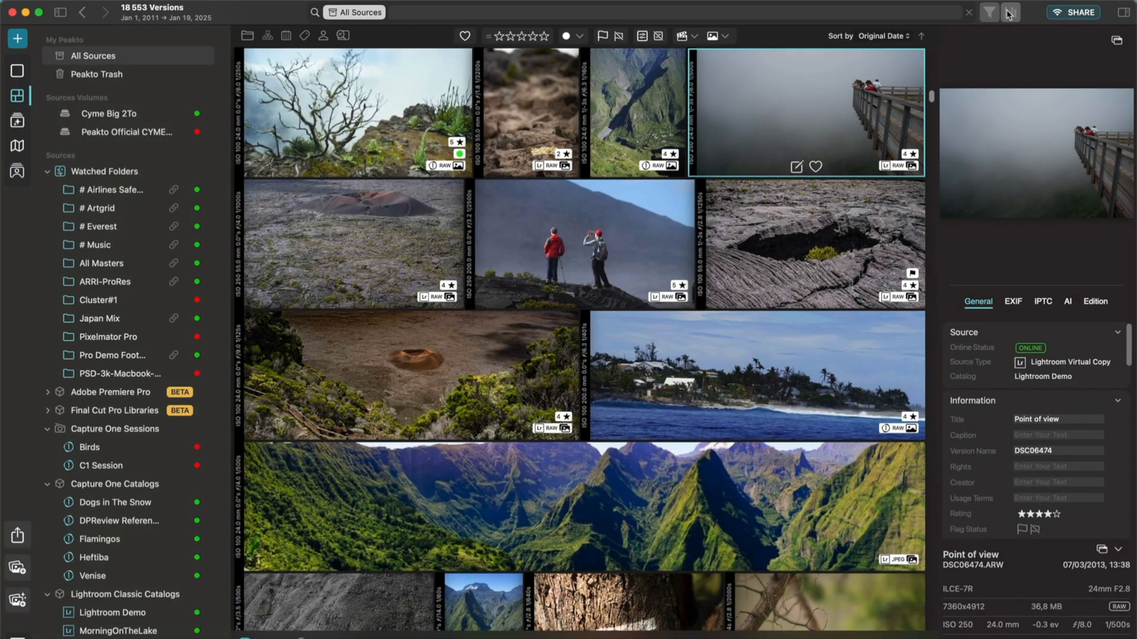
pyautogui.moveTo(1007, 13)
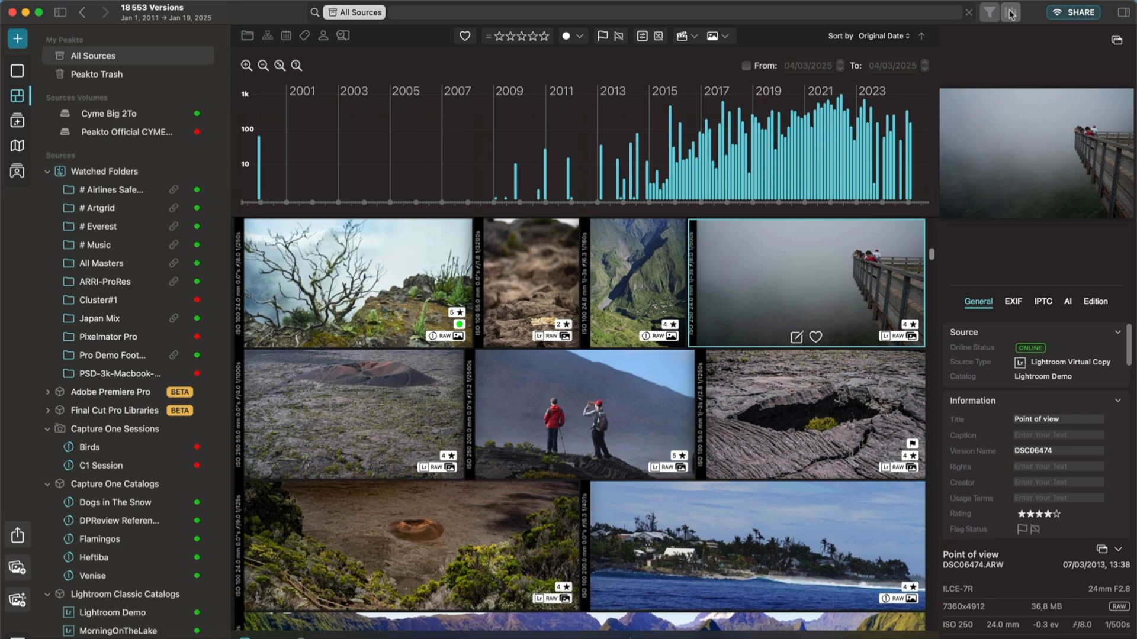
pyautogui.moveTo(1008, 15)
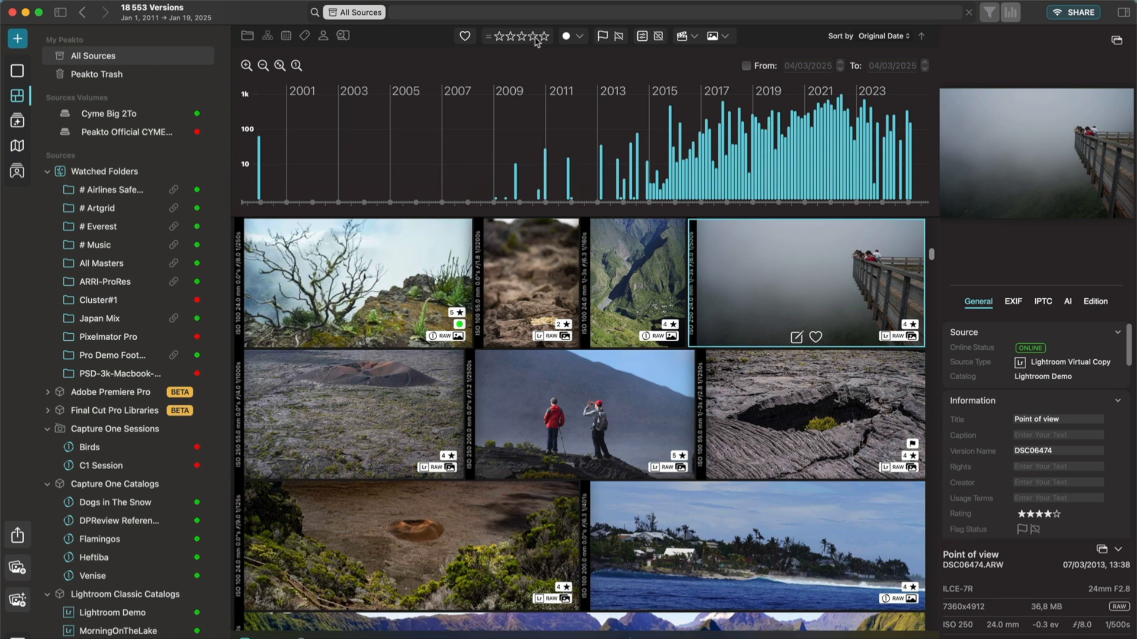
# Filter All Sources to photos rated four stars or more
pyautogui.click(501, 36)
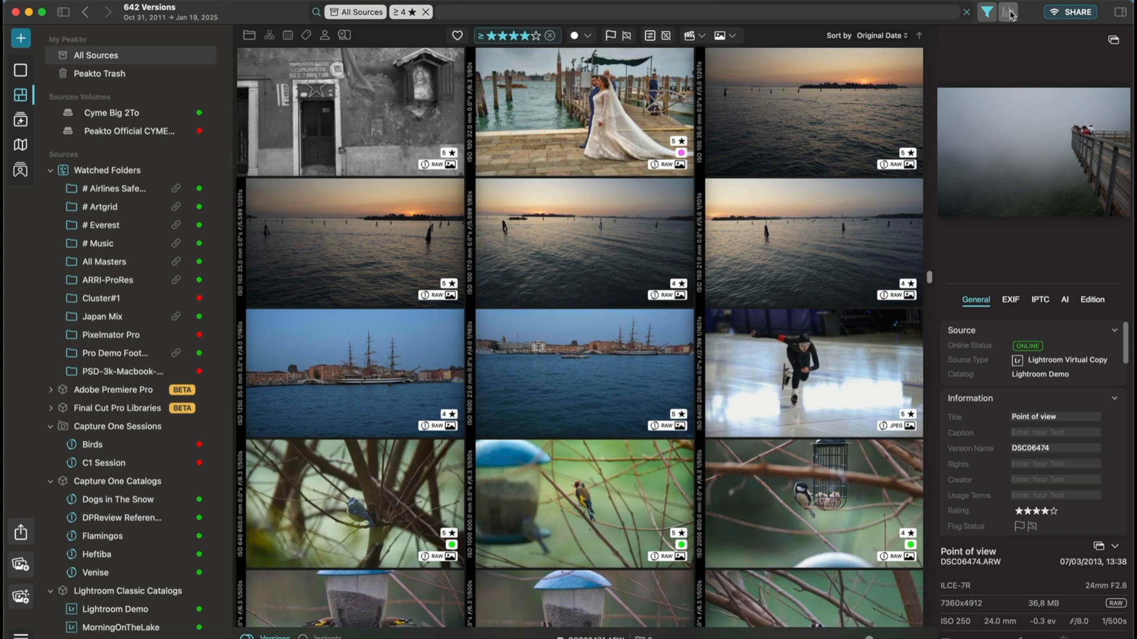
# Select Lightroom Demo and open the fish photo's quick rating and label popover
pyautogui.click(112, 469)
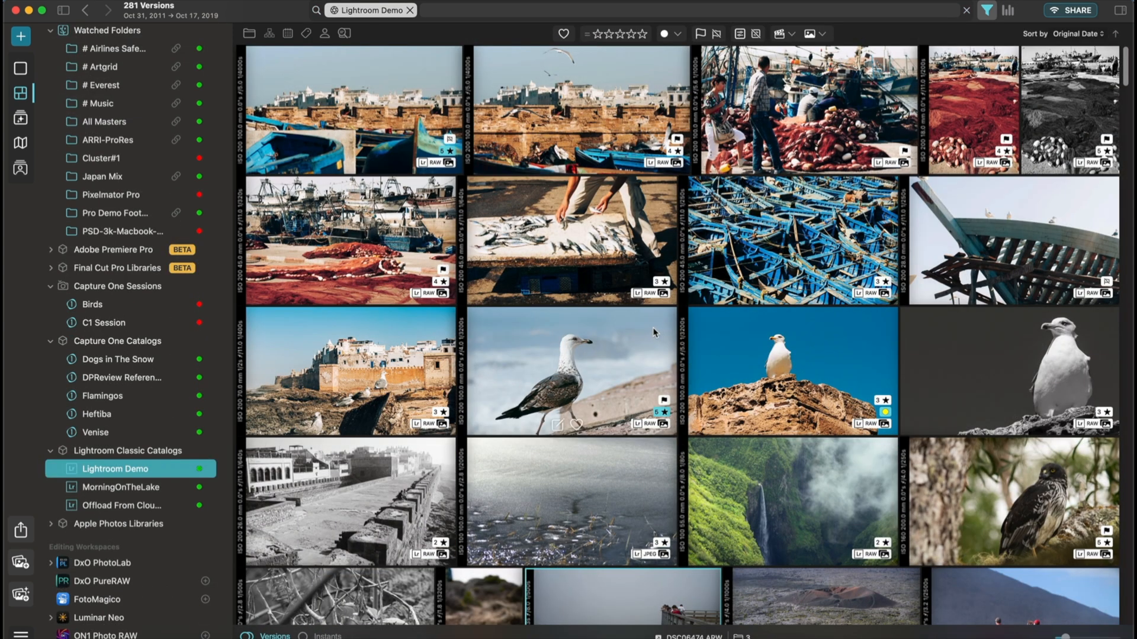
pyautogui.click(572, 240)
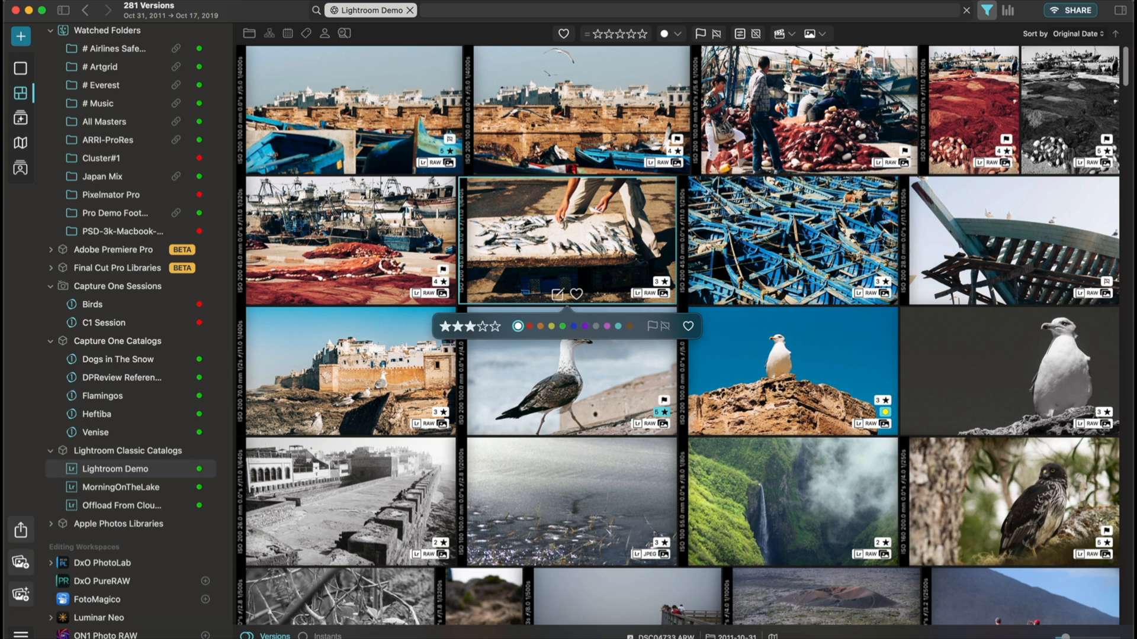
pyautogui.moveTo(516, 301)
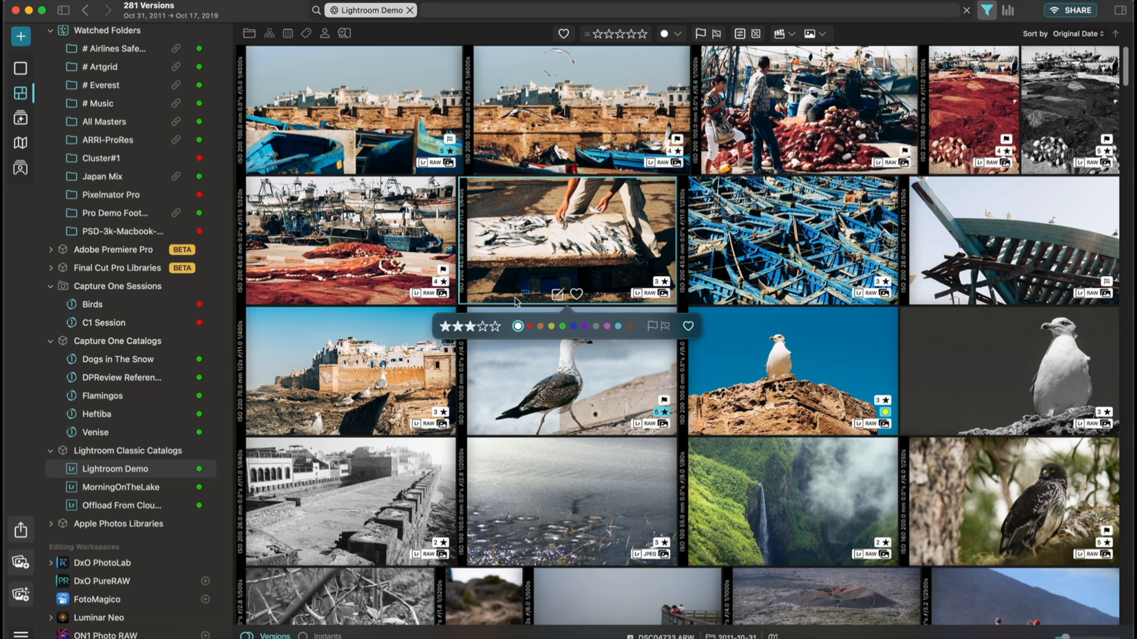
pyautogui.click(458, 327)
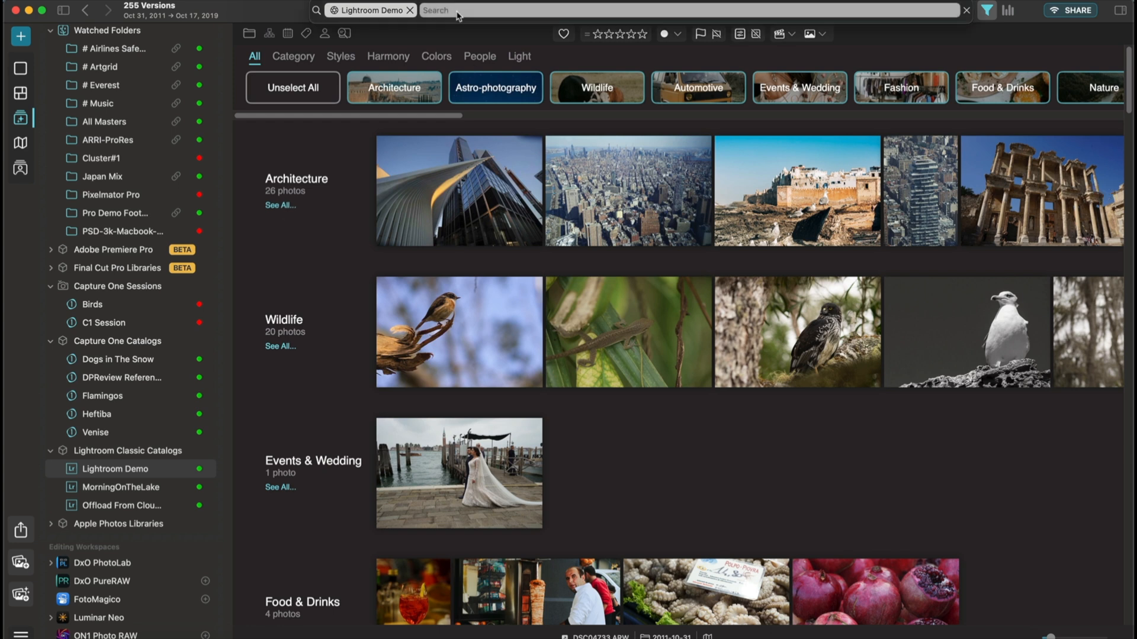
# Reveal the Content, Speech, Similarity, Metadata and File Info search types, then return to the grid
pyautogui.click(442, 10)
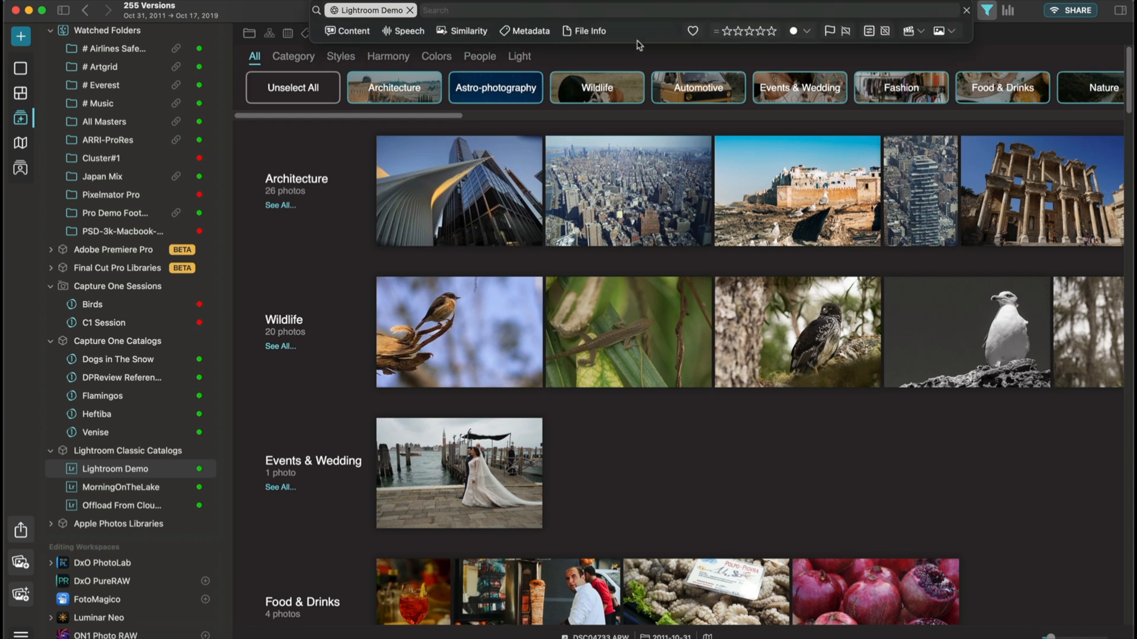
pyautogui.click(743, 31)
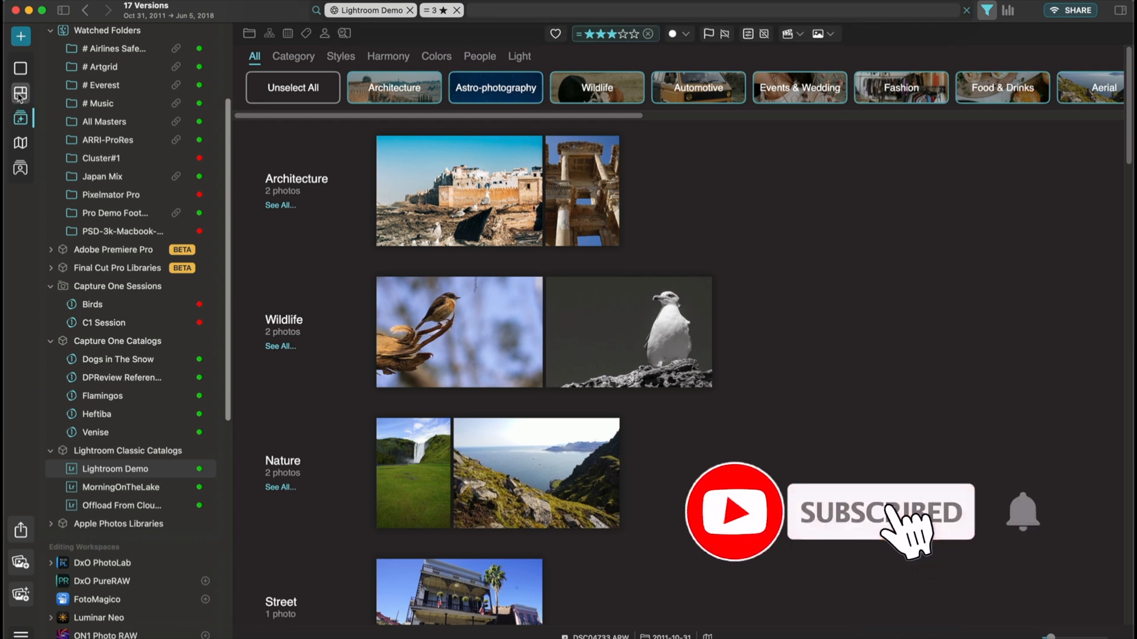
pyautogui.click(20, 95)
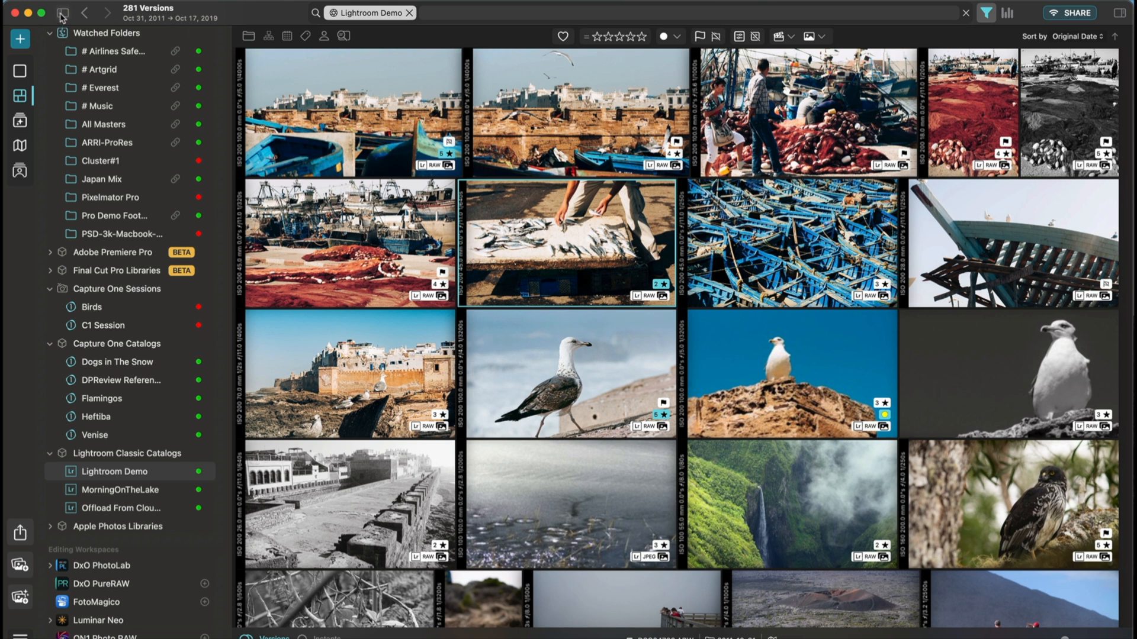
# Hide the sources sidebar from the title bar
pyautogui.click(62, 12)
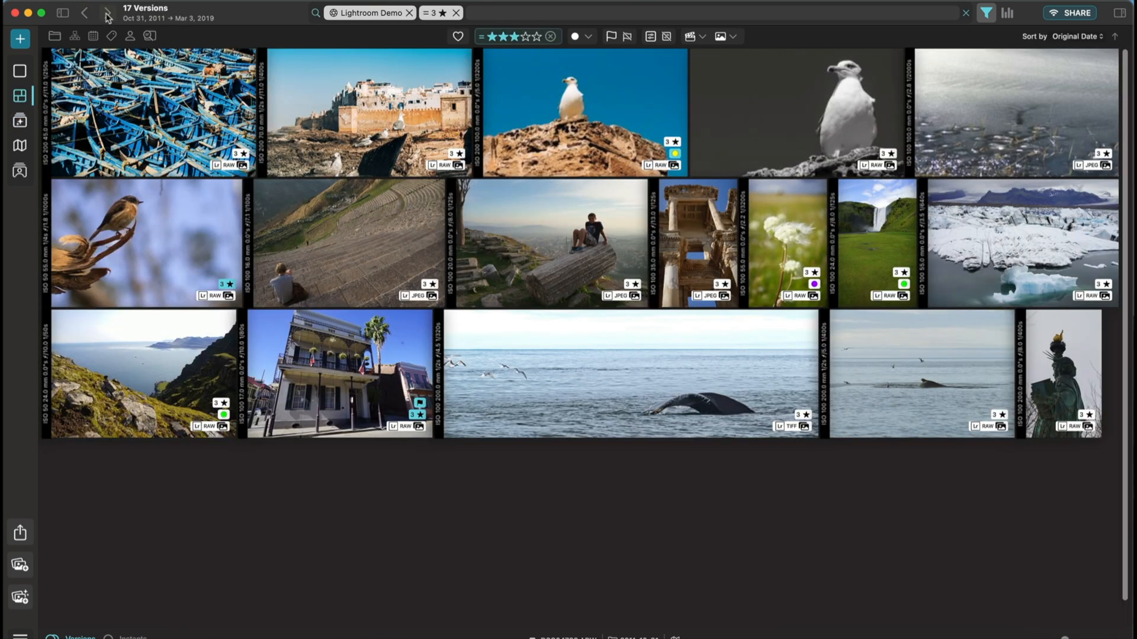
pyautogui.moveTo(156, 25)
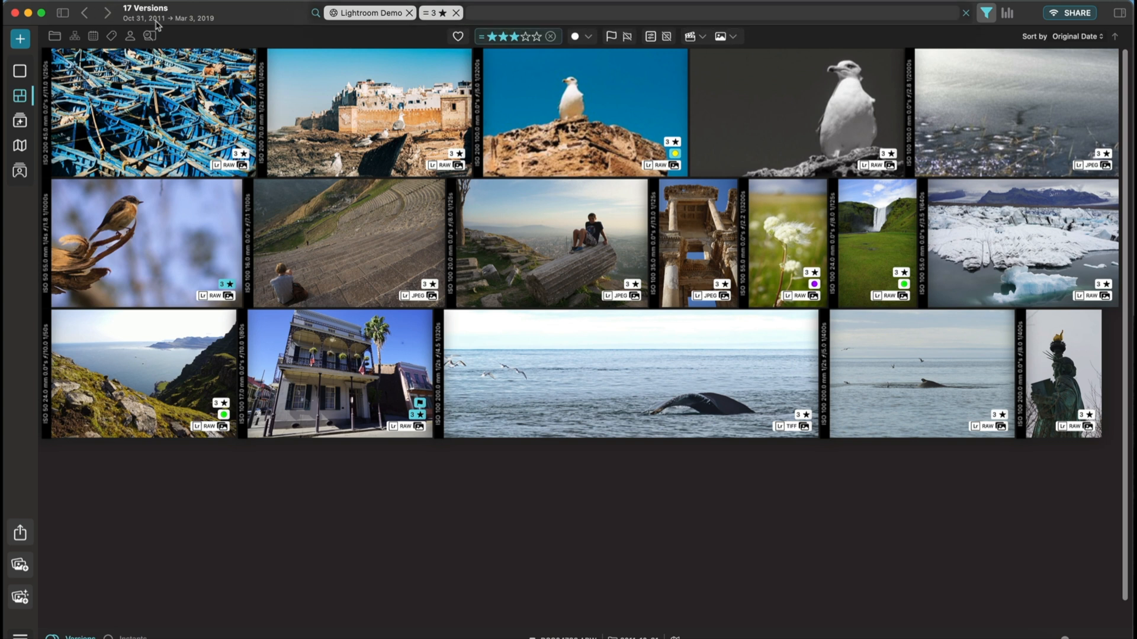
pyautogui.moveTo(580, 47)
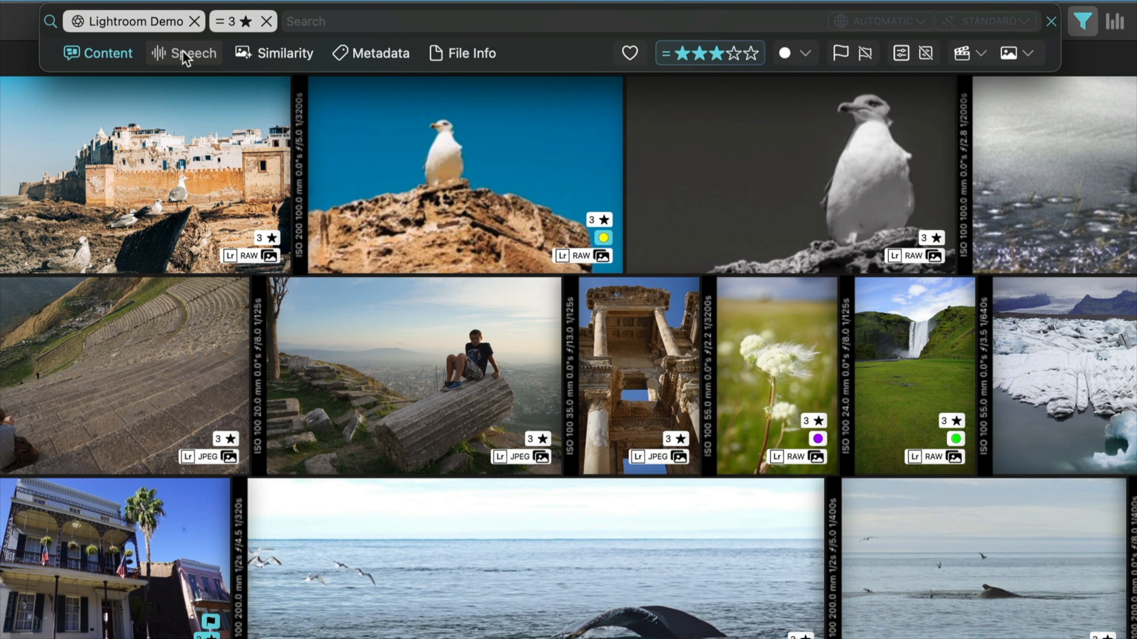
# Switch the search mode through Speech and Similarity to Metadata and search for '100'
pyautogui.click(191, 52)
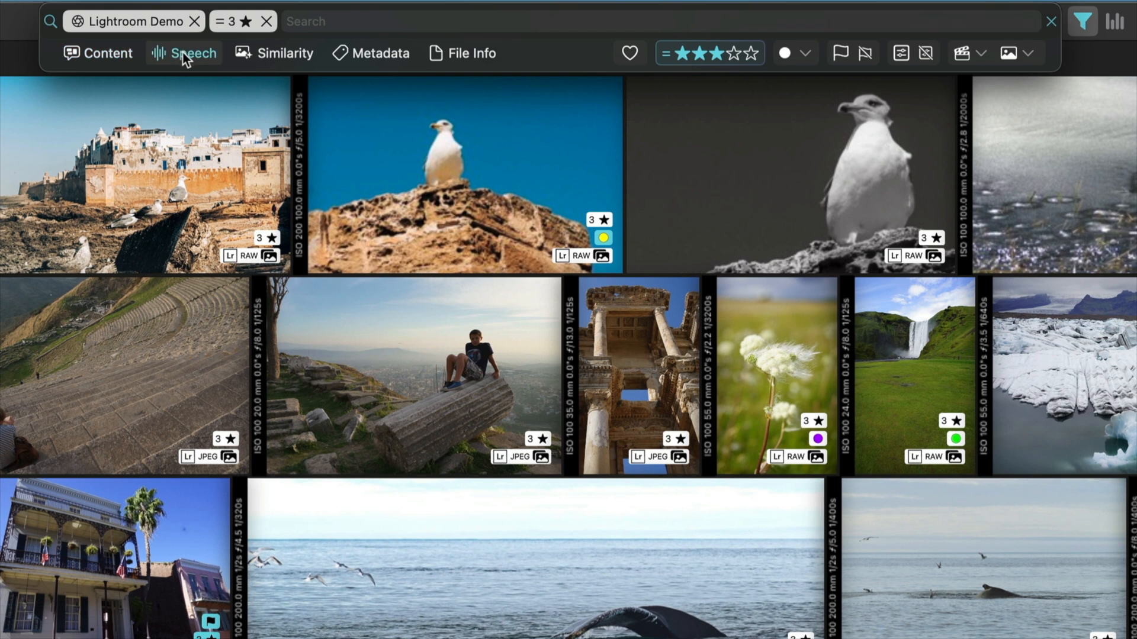
pyautogui.click(285, 52)
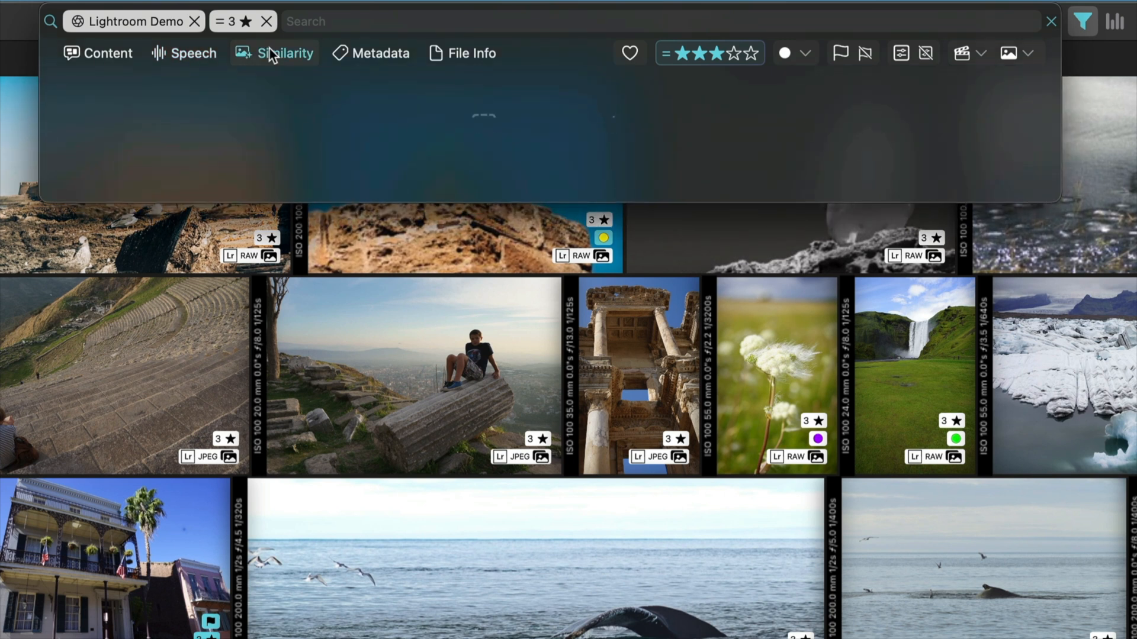
pyautogui.click(274, 53)
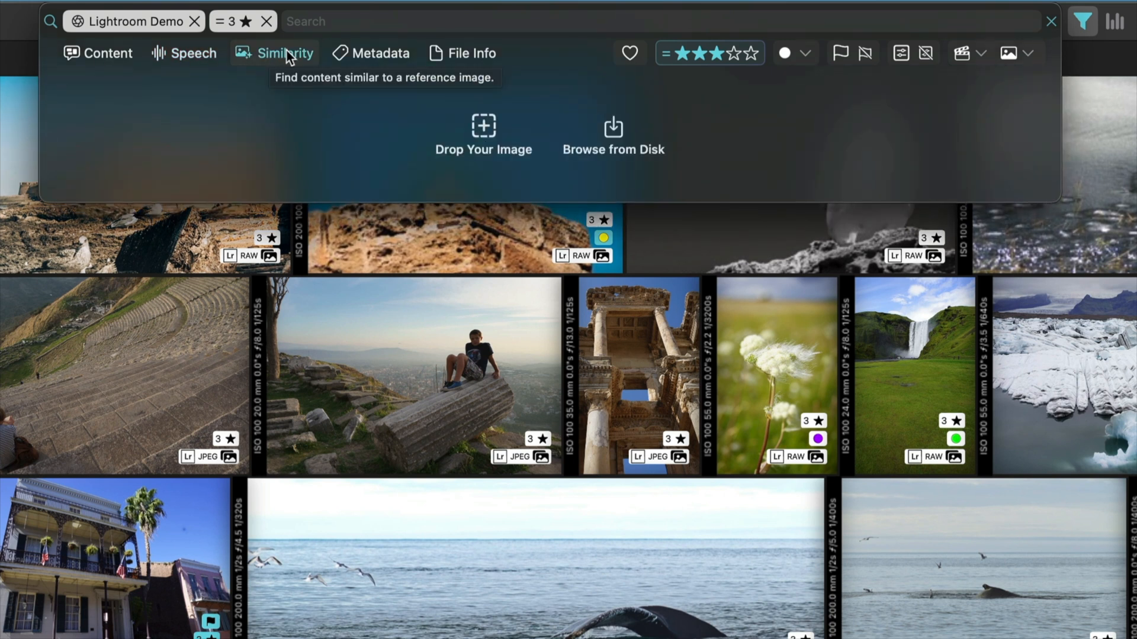
pyautogui.click(380, 52)
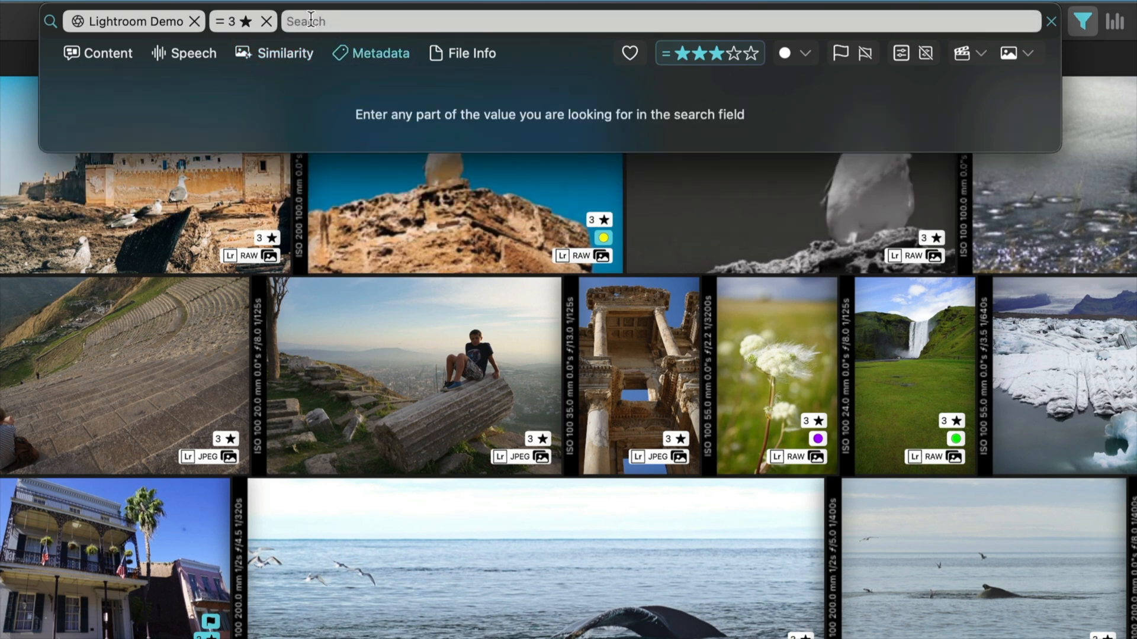
pyautogui.write('100')
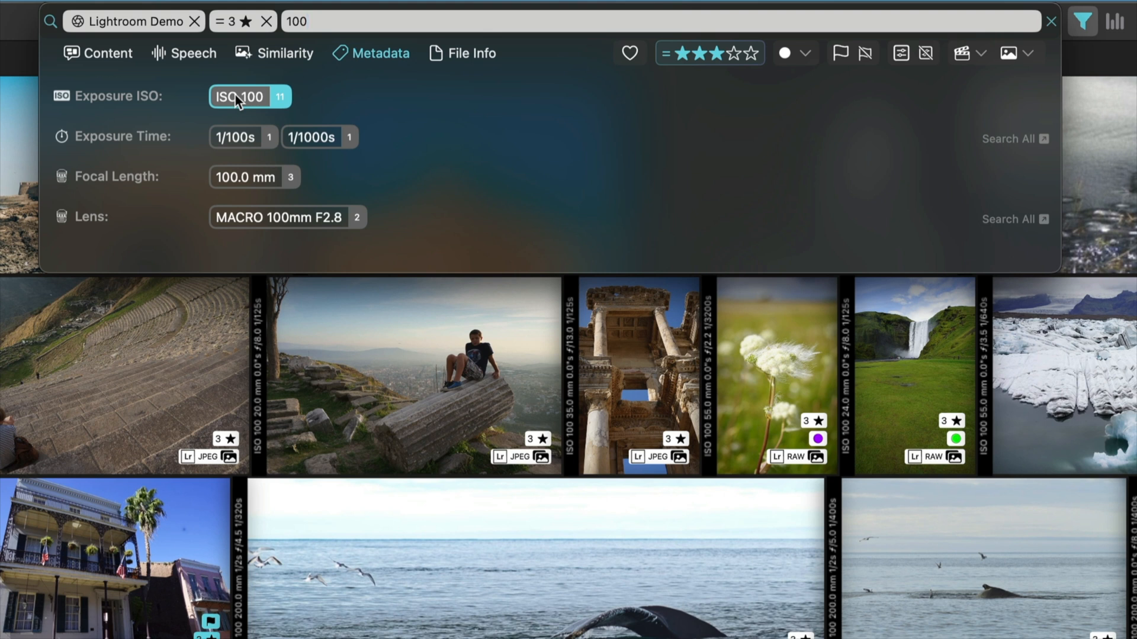
pyautogui.moveTo(475, 62)
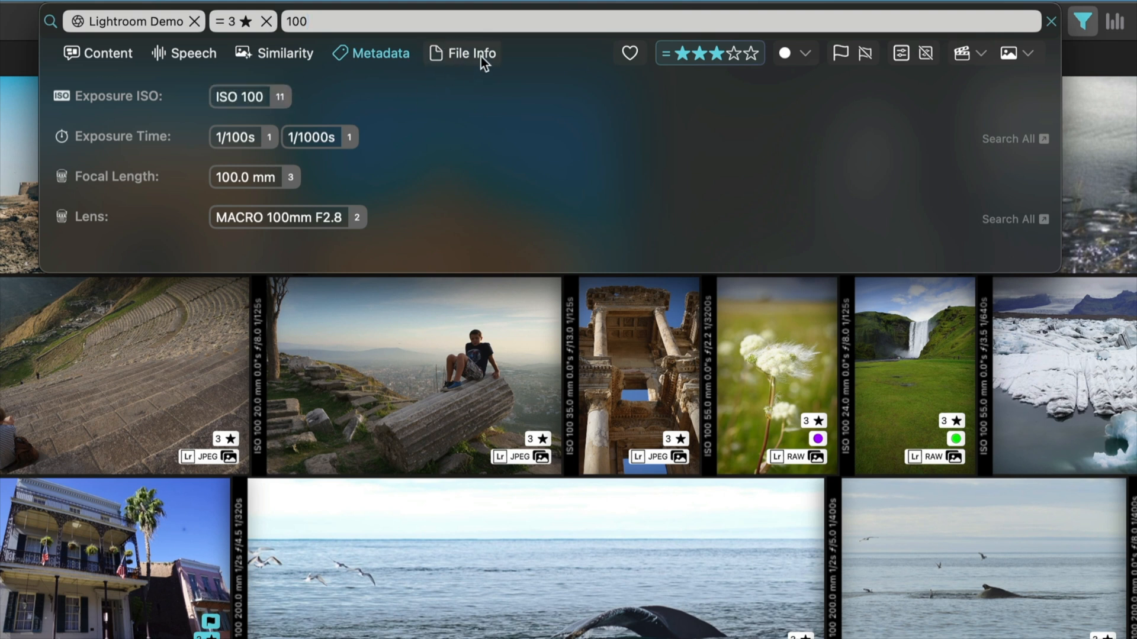
pyautogui.moveTo(449, 72)
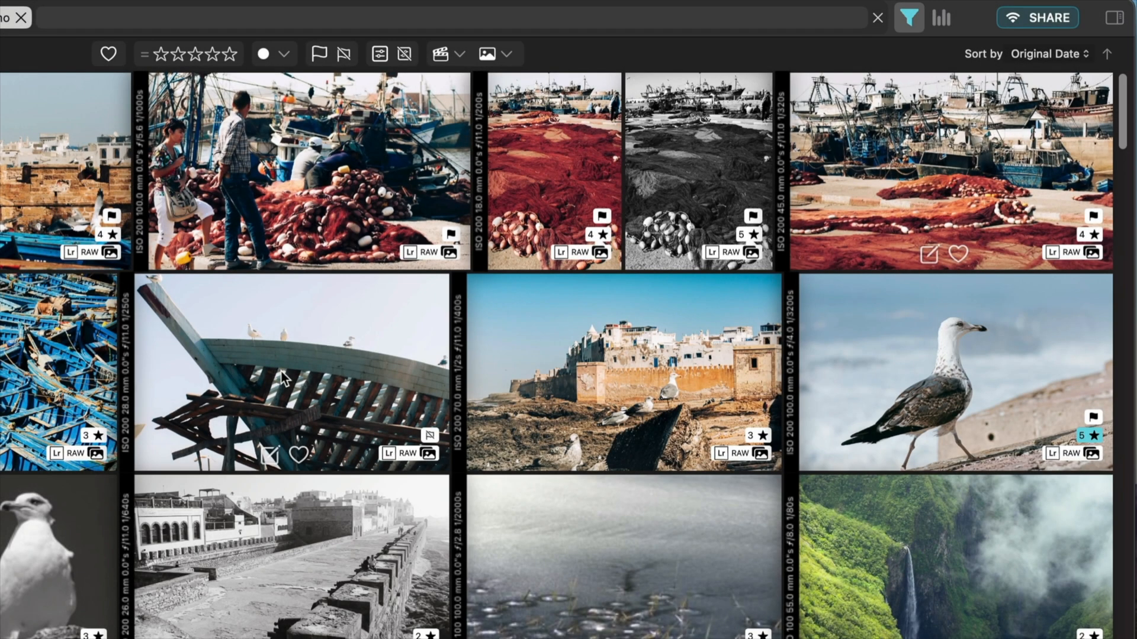
# Show the Bird of prey photo's properties and view its EXIF, IPTC, AI and Edition tabs
pyautogui.click(1115, 17)
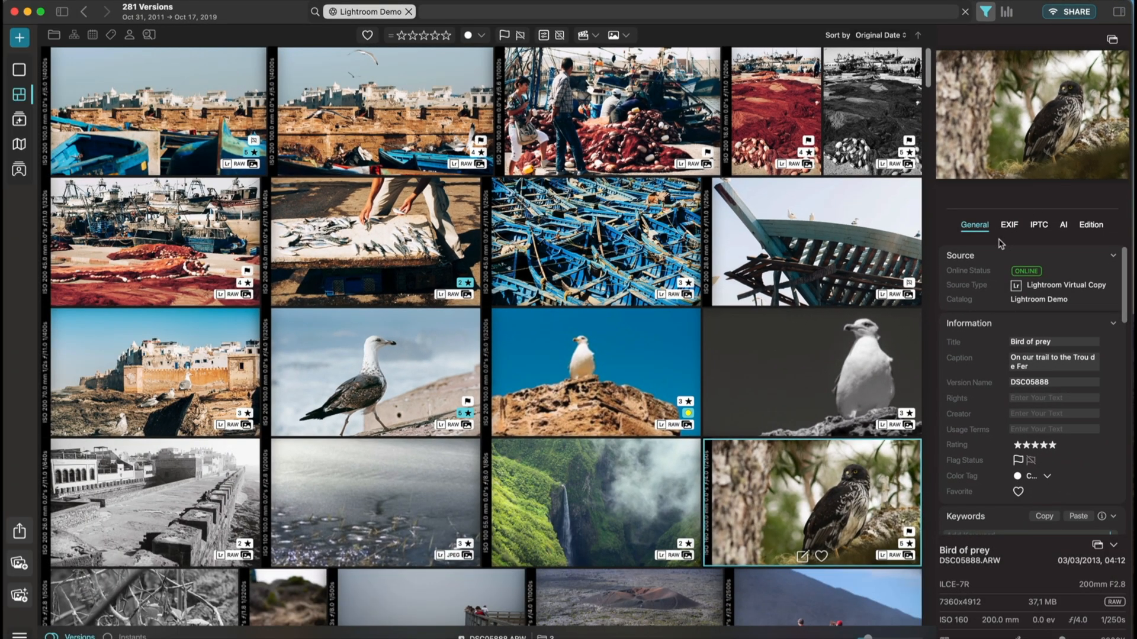
pyautogui.click(1009, 225)
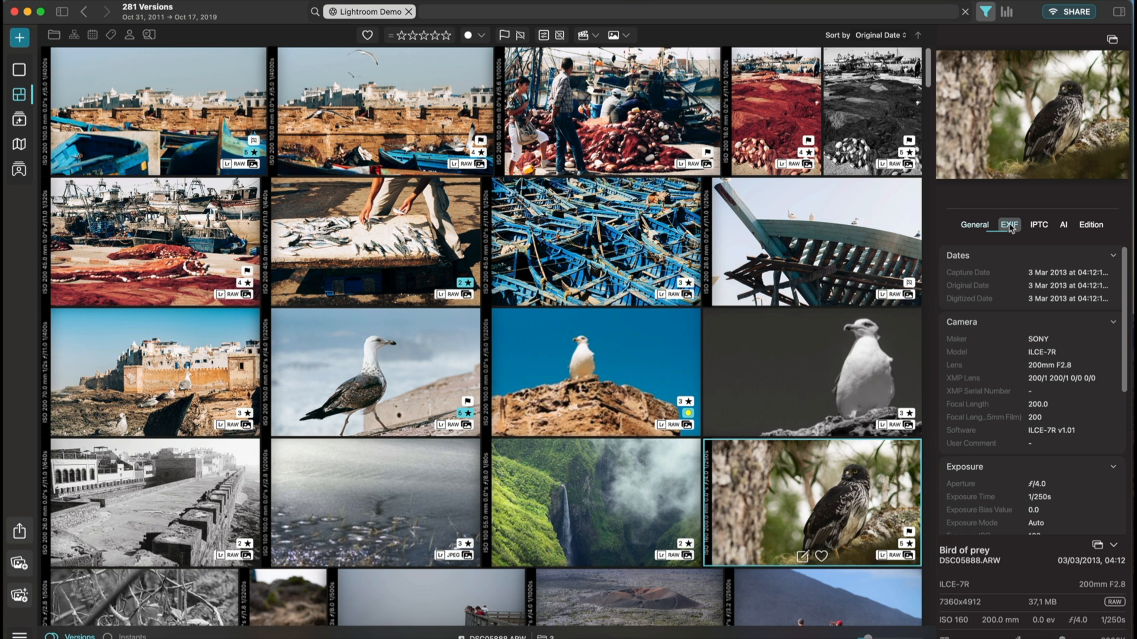
pyautogui.click(1038, 225)
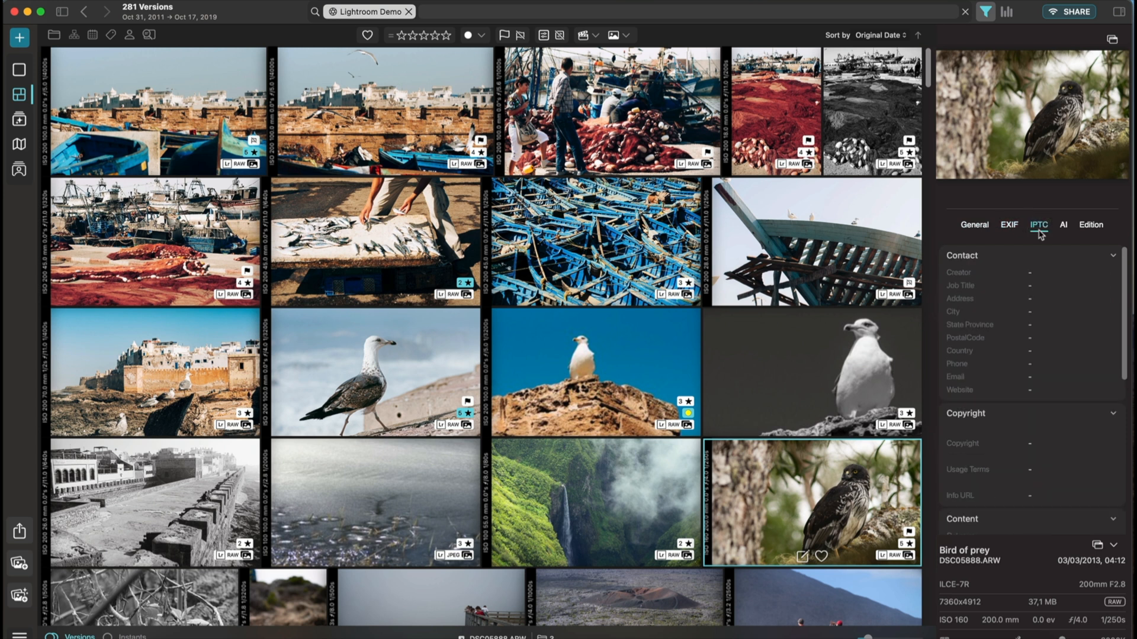
pyautogui.click(1062, 225)
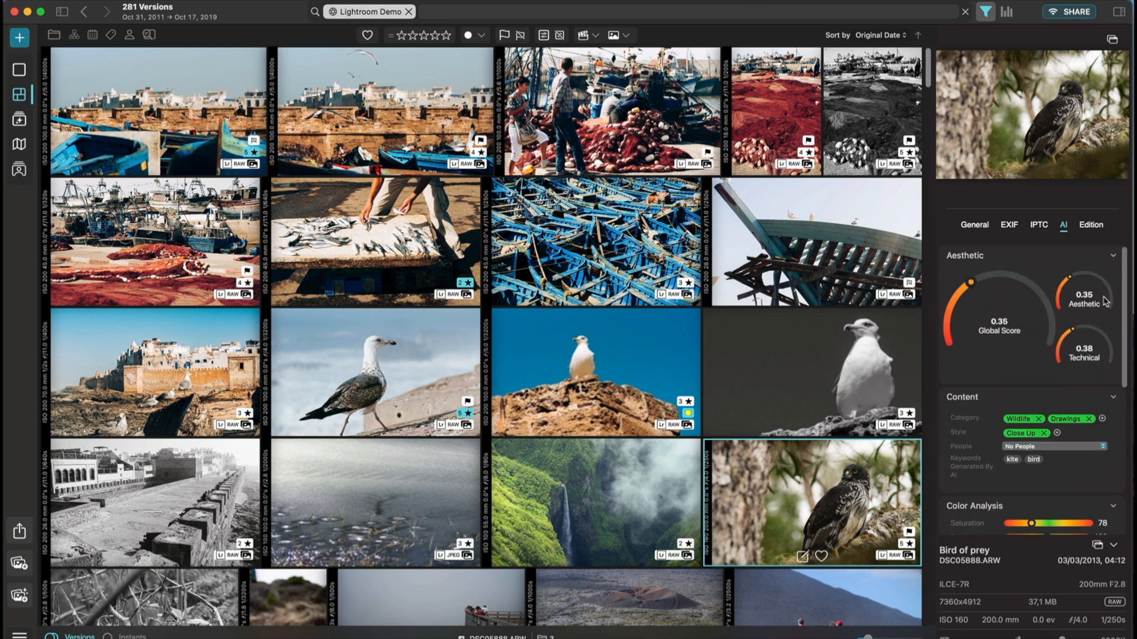
pyautogui.click(1091, 225)
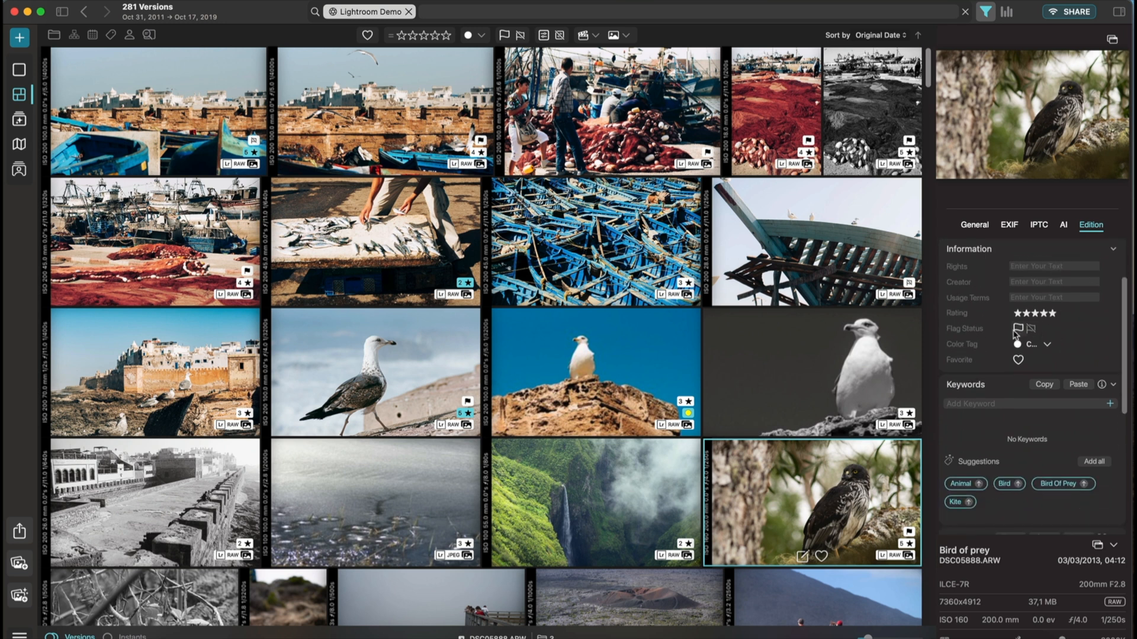
# Click through two more property sections, then hide the properties panel
pyautogui.click(1018, 314)
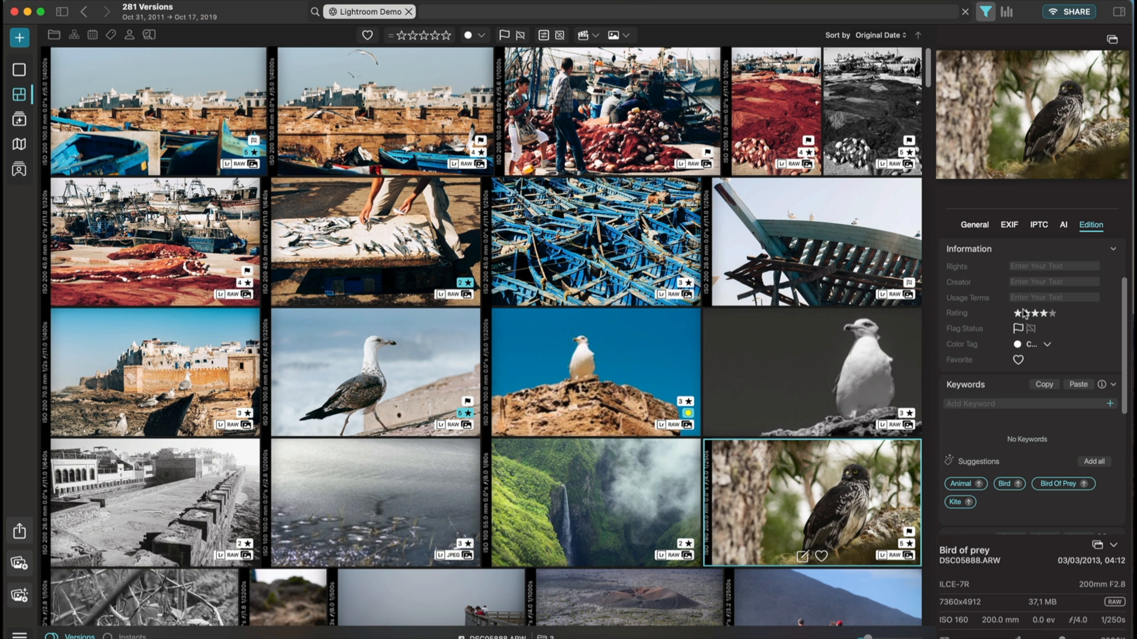
pyautogui.click(1052, 313)
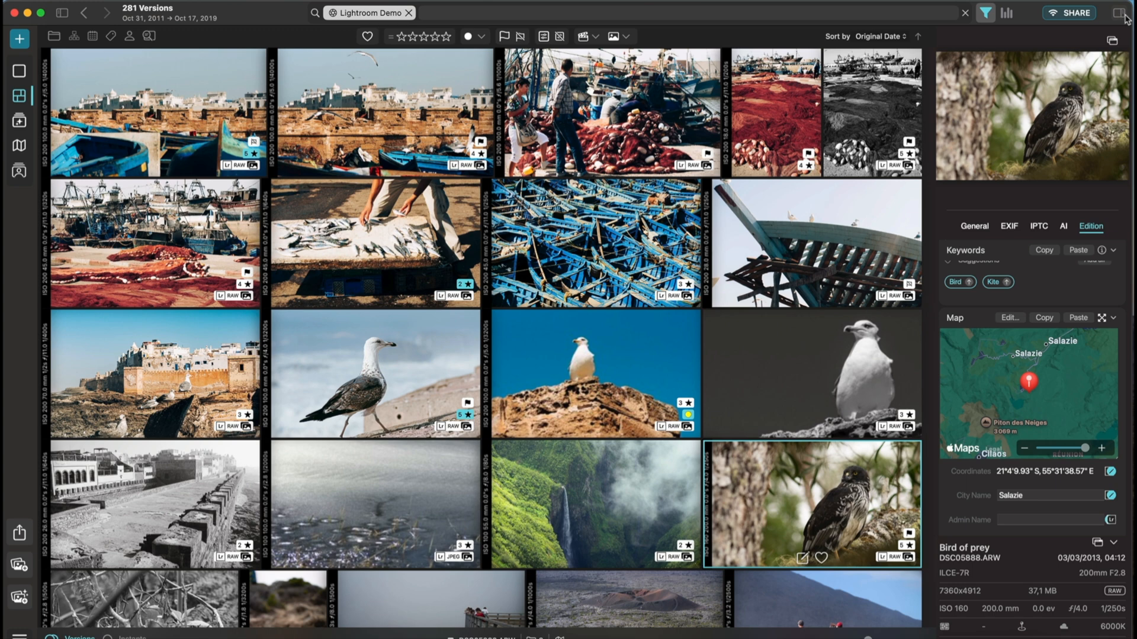
pyautogui.click(1118, 13)
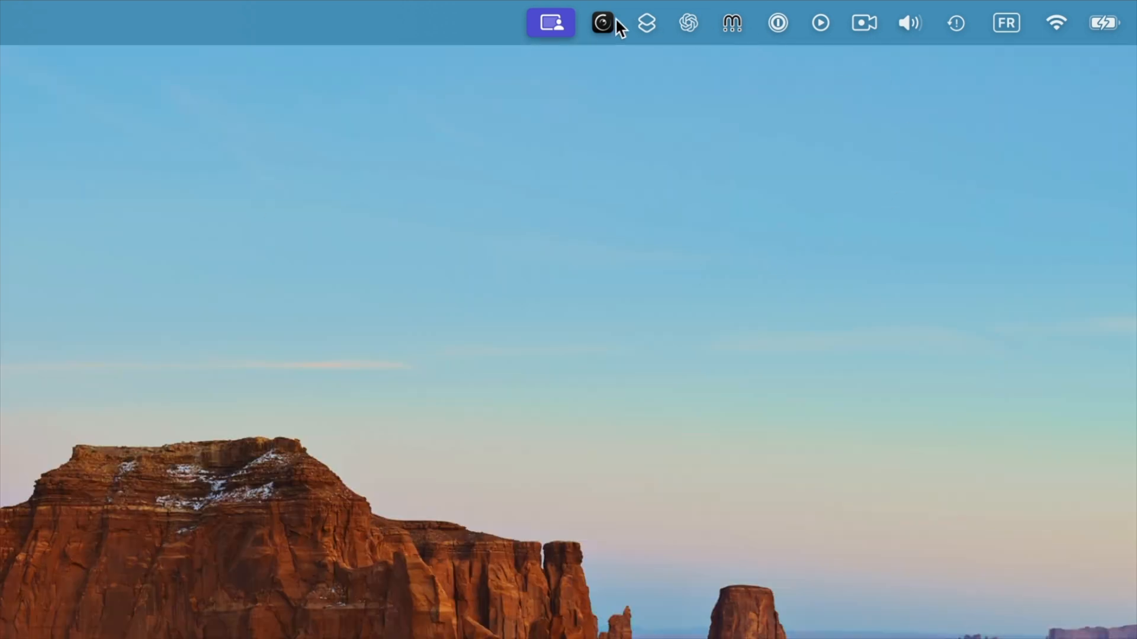
# Open Peakto's menu bar icon to show its background sync and performance options
pyautogui.click(602, 23)
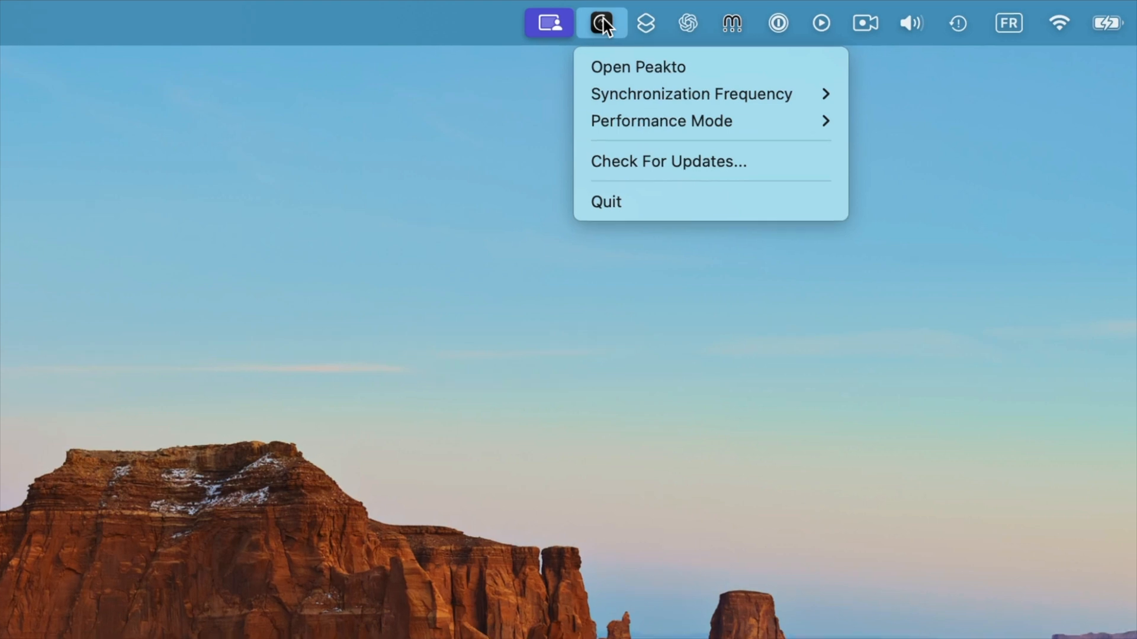
pyautogui.moveTo(694, 94)
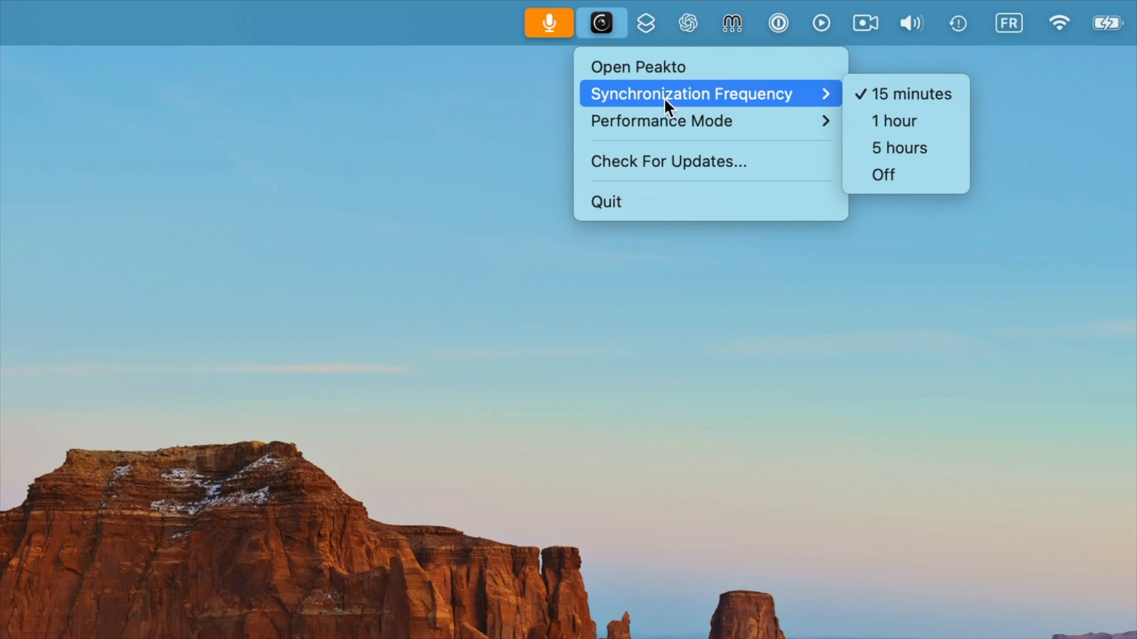
pyautogui.moveTo(659, 120)
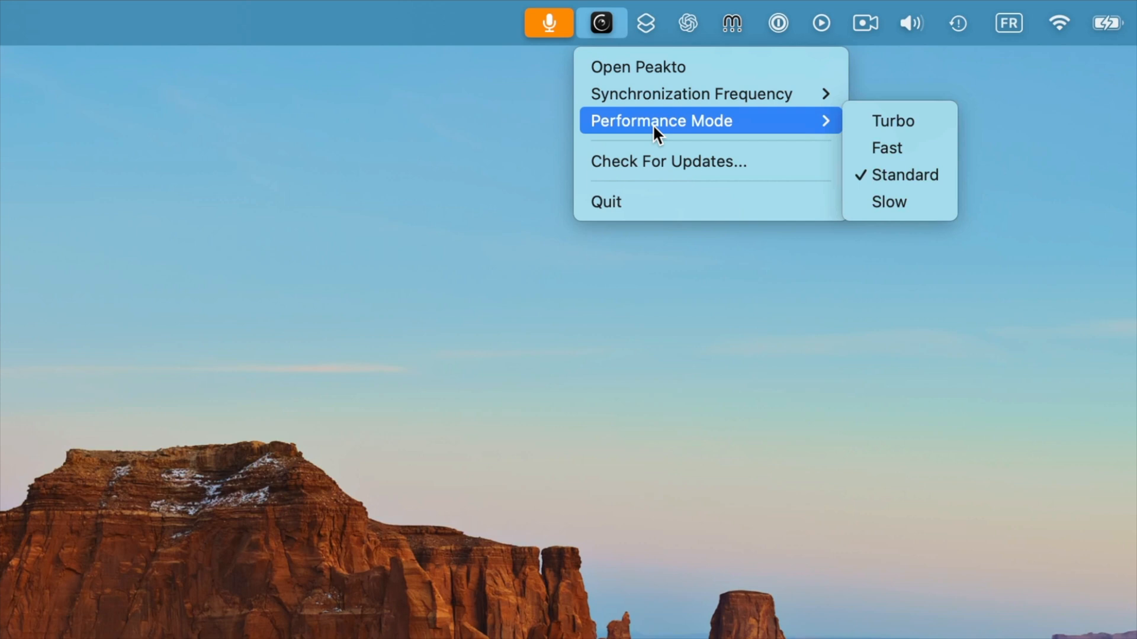
pyautogui.moveTo(910, 186)
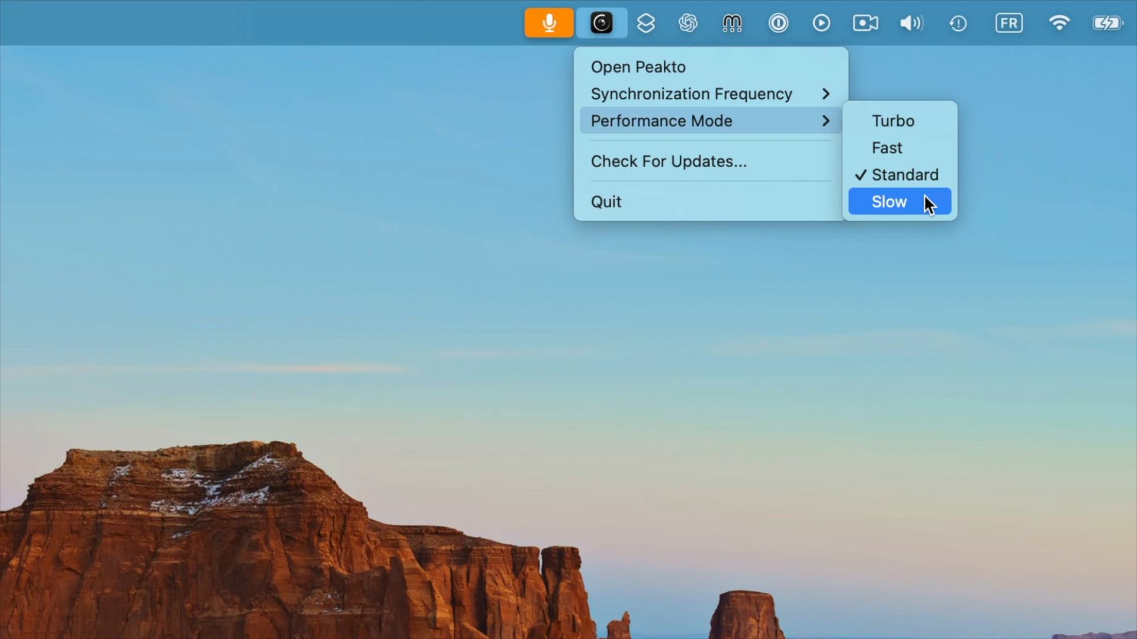
pyautogui.moveTo(920, 148)
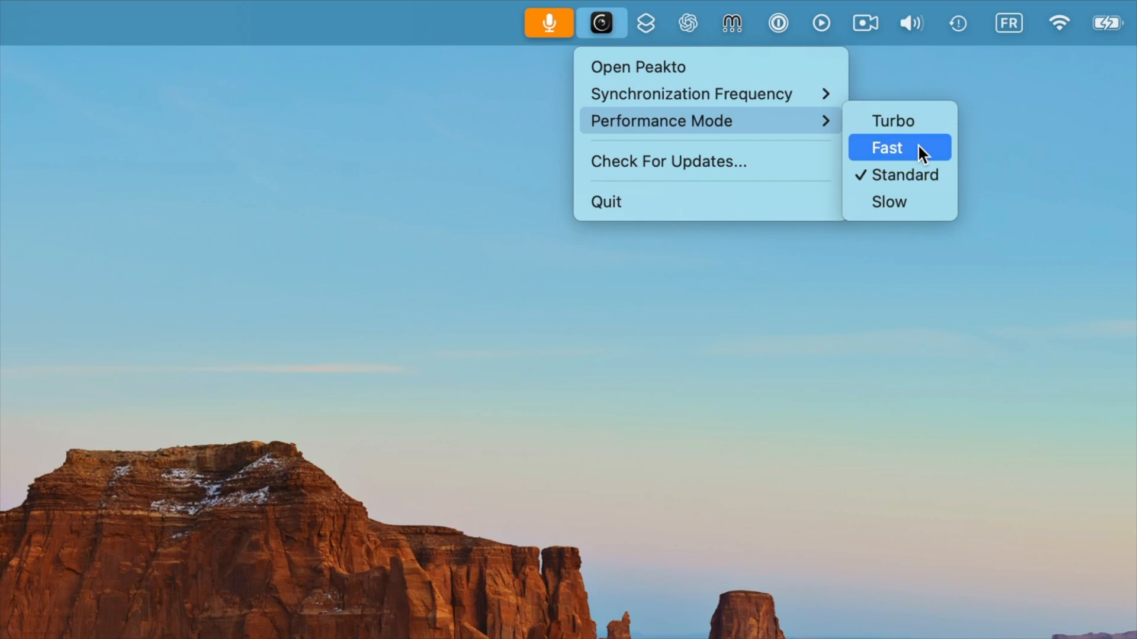
pyautogui.moveTo(711, 94)
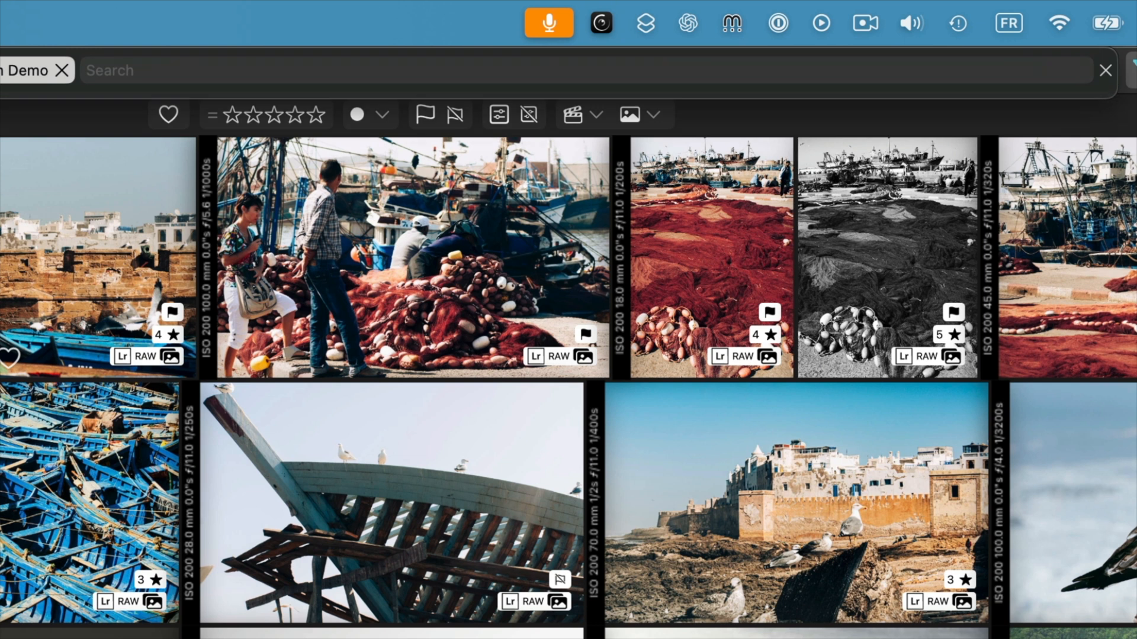
# Close the main window, reopen the library from the menu bar, then reopen the background menu
pyautogui.click(549, 22)
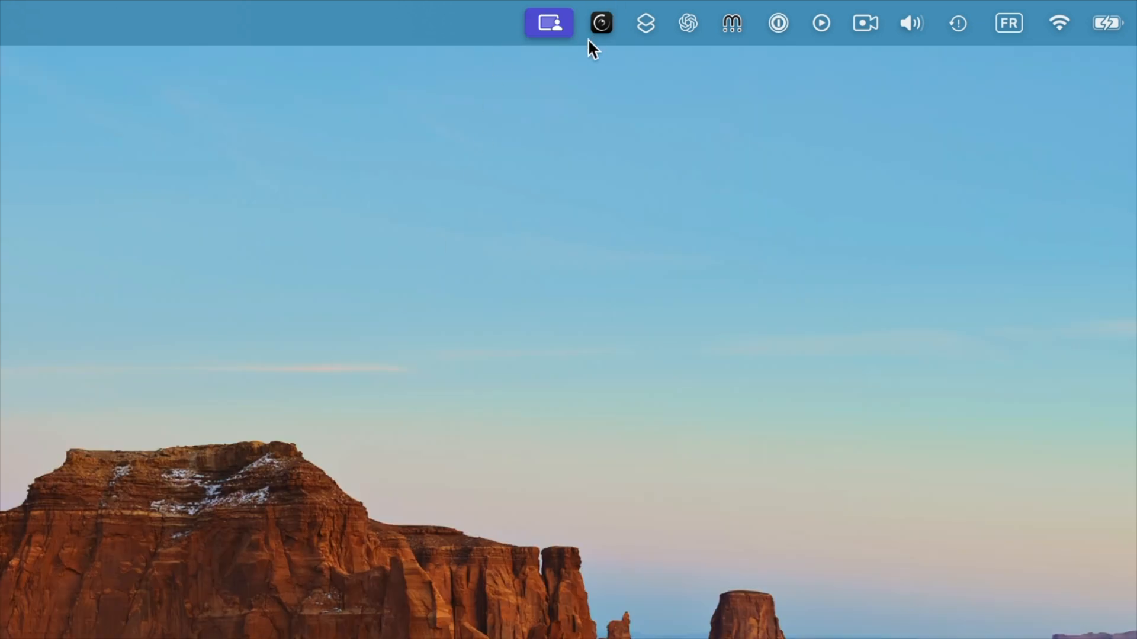
pyautogui.click(600, 22)
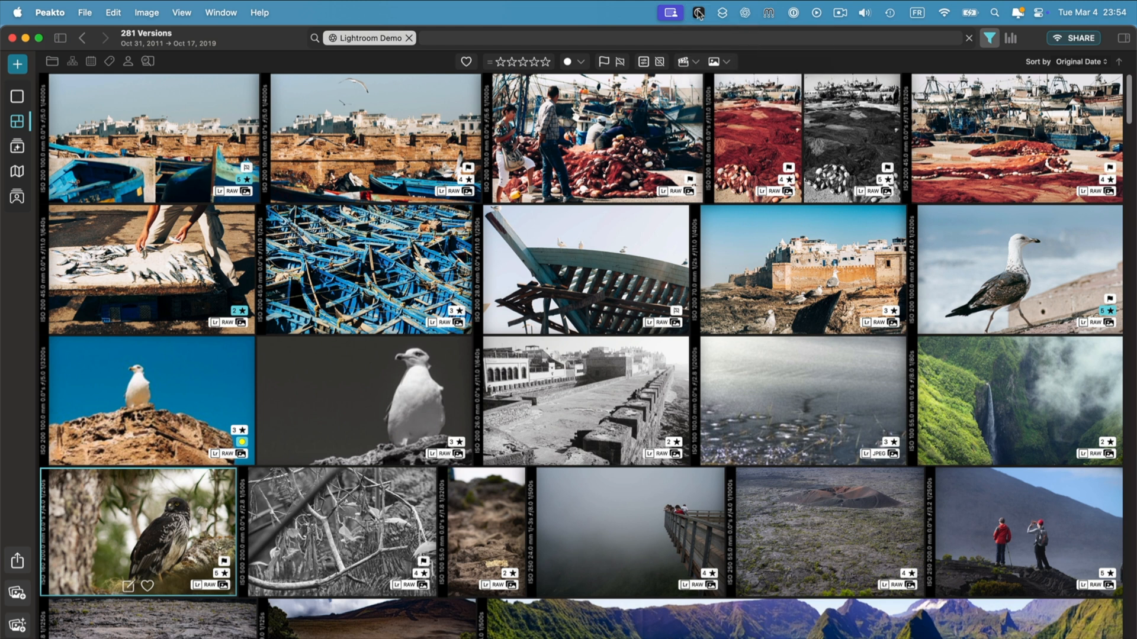
pyautogui.click(697, 13)
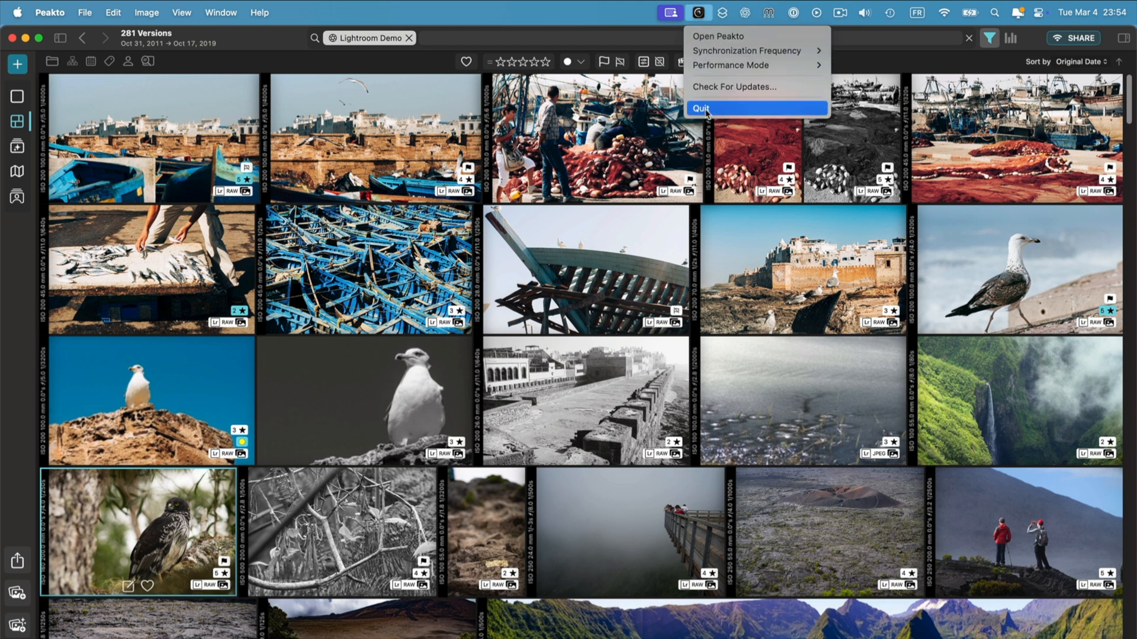